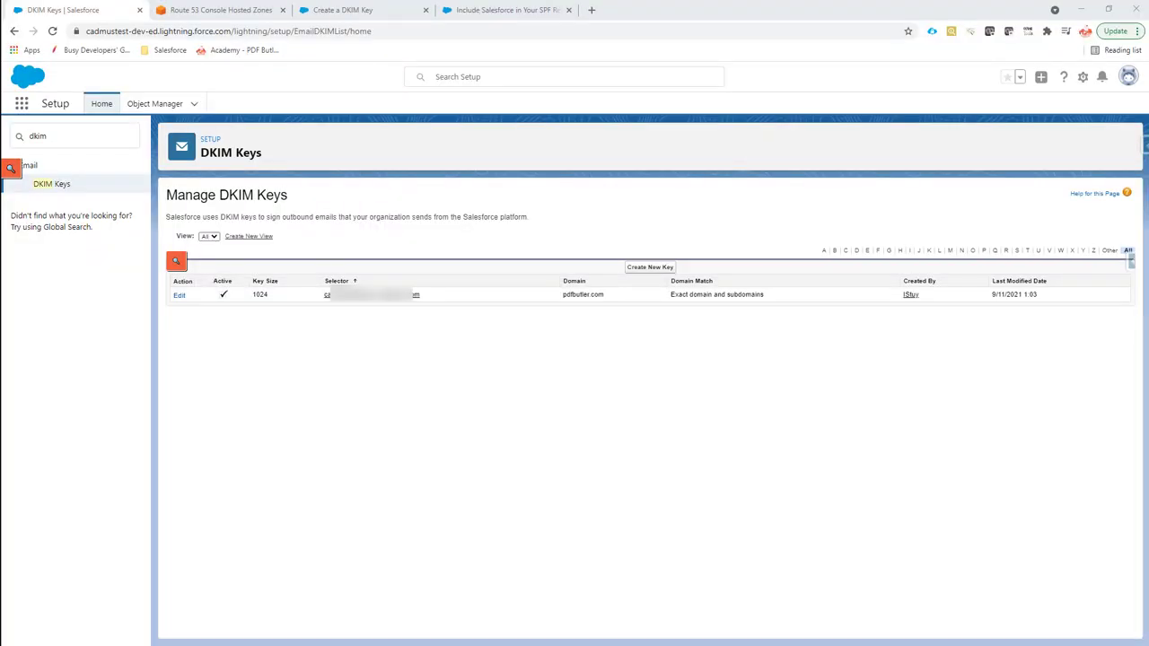
mouse_move(460, 438)
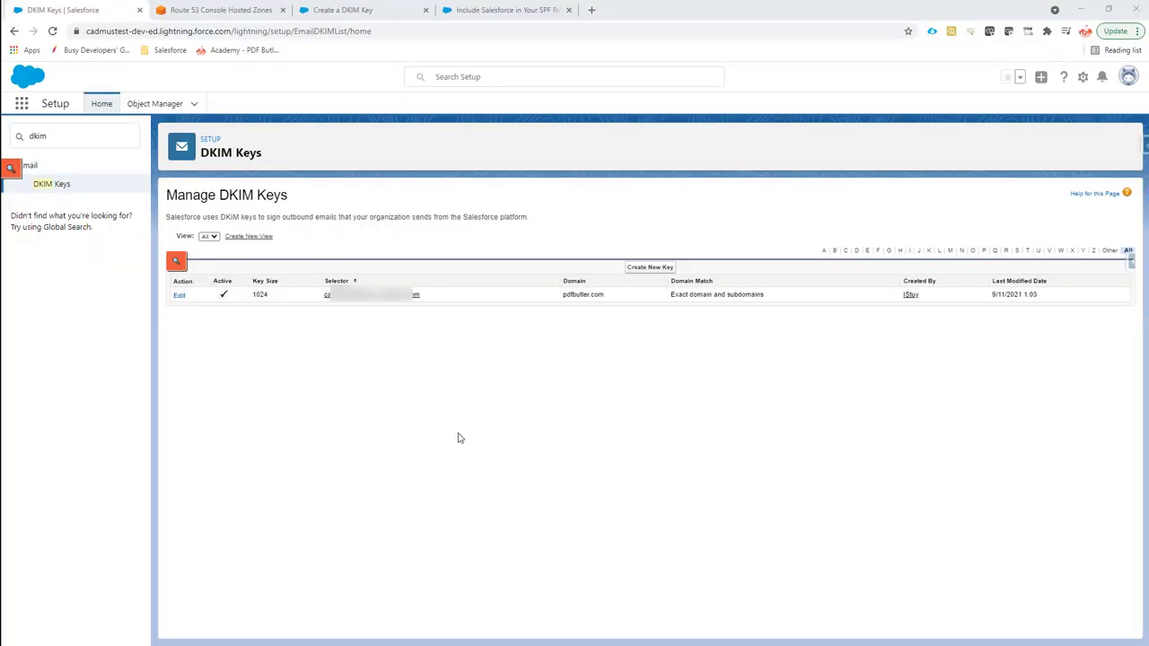
mouse_move(237, 217)
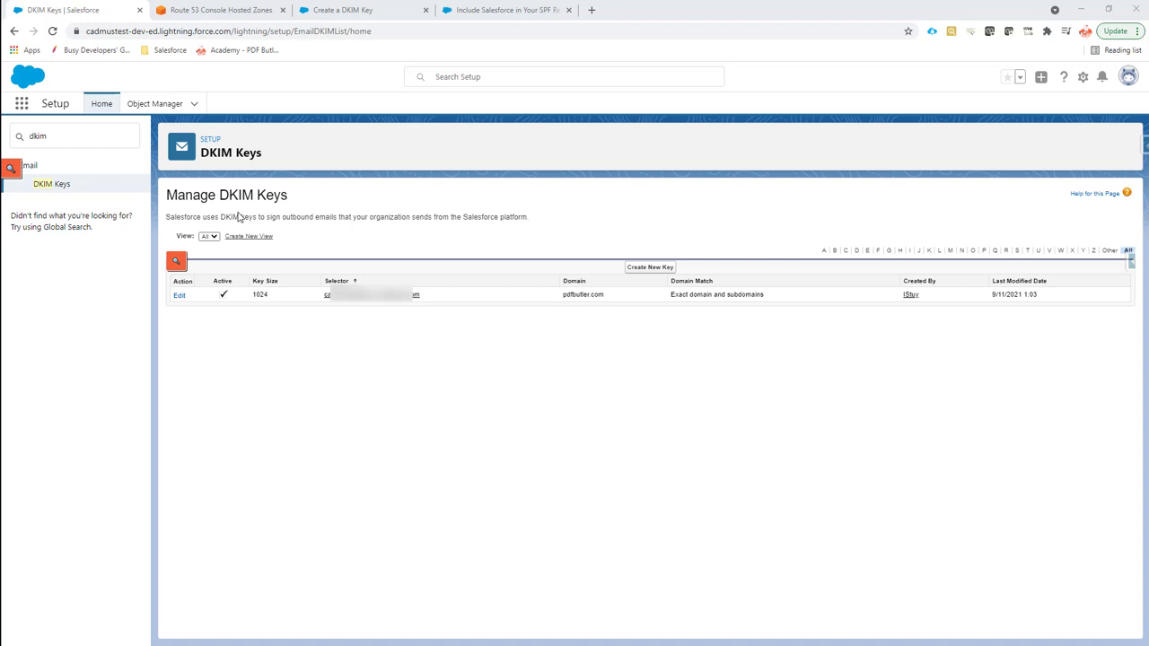
mouse_move(236, 208)
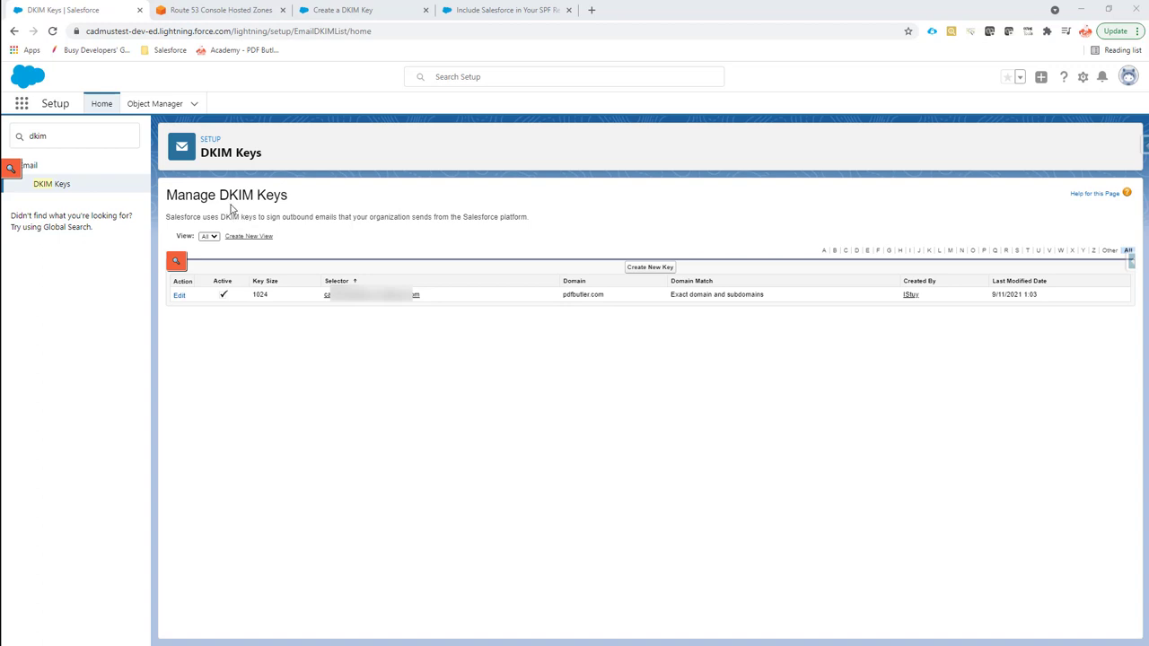
mouse_move(63, 113)
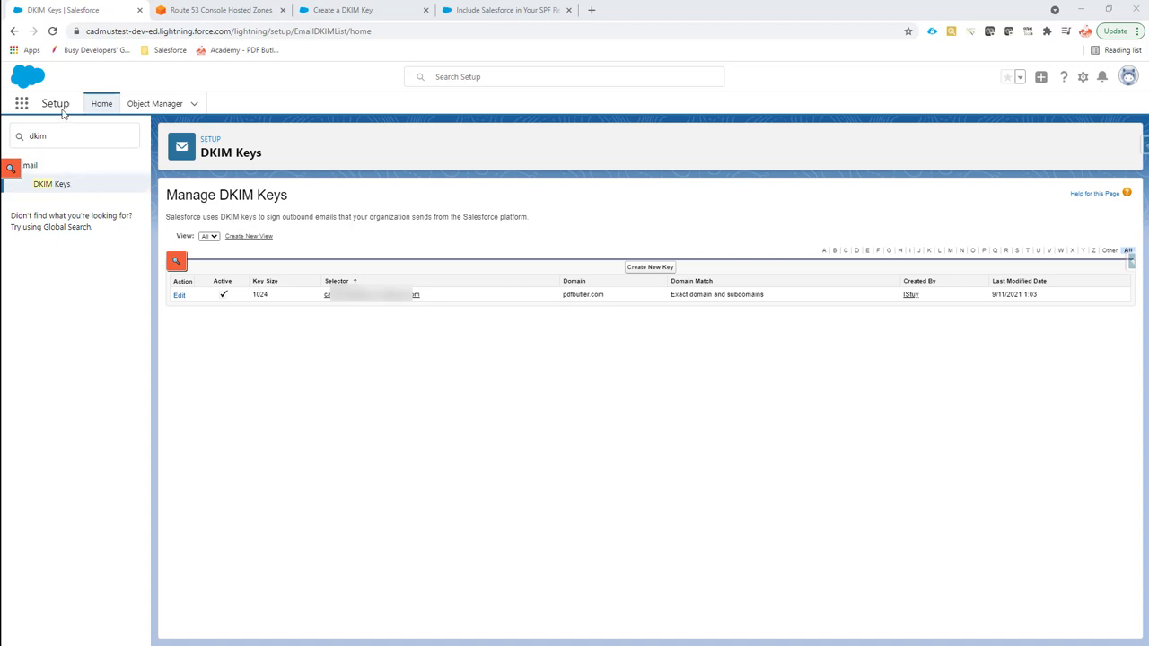
- Review the numbered steps in the Create a DKIM Key help article, then return to Manage DKIM Keys
left_click(75, 137)
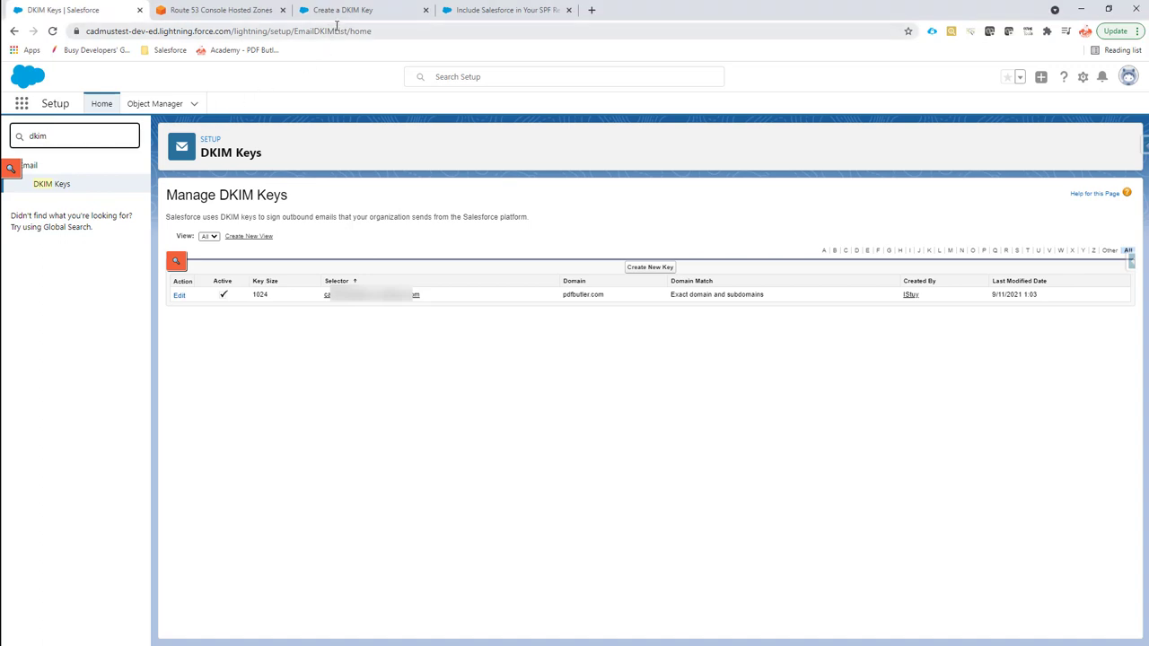
mouse_move(362, 10)
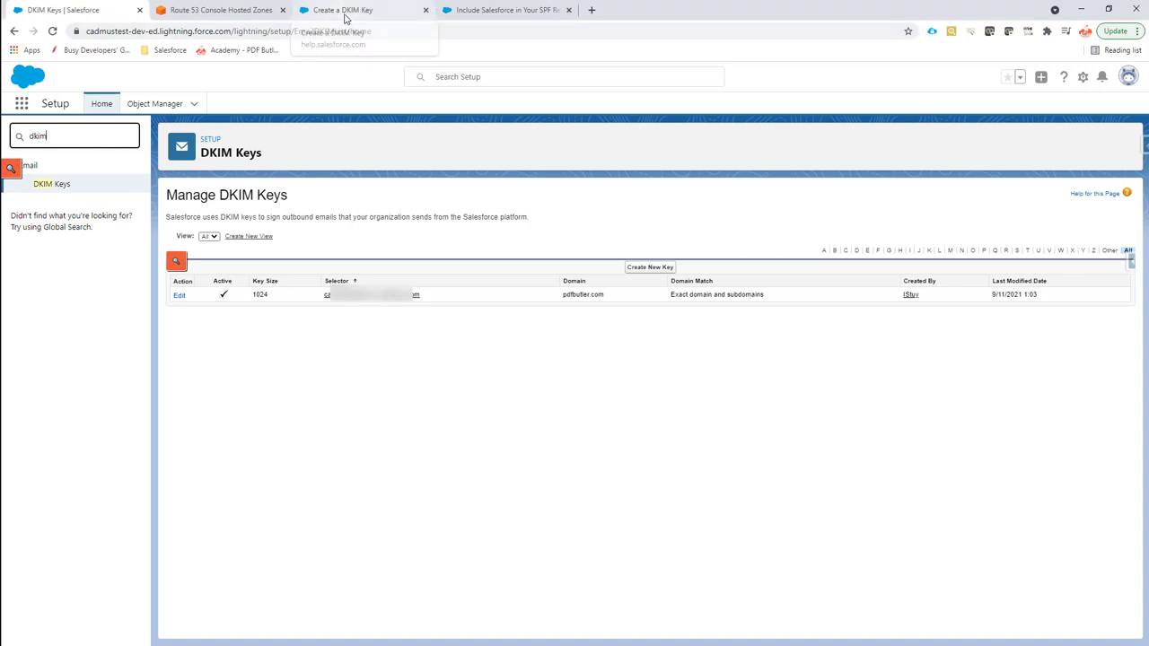
left_click(350, 11)
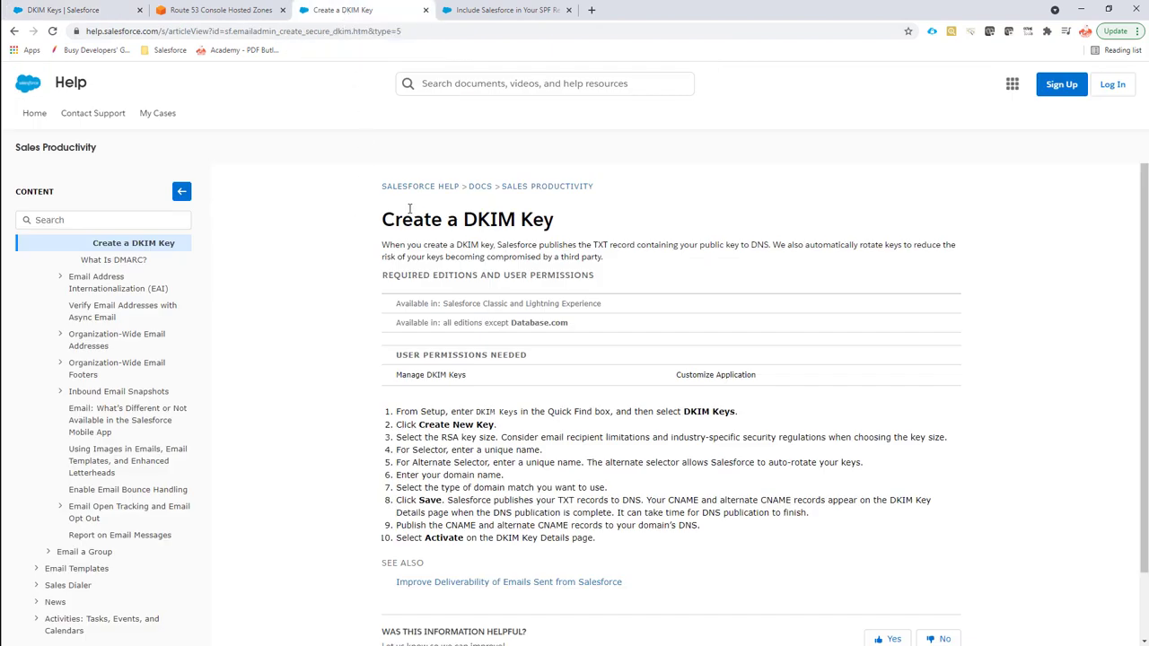
mouse_move(416, 226)
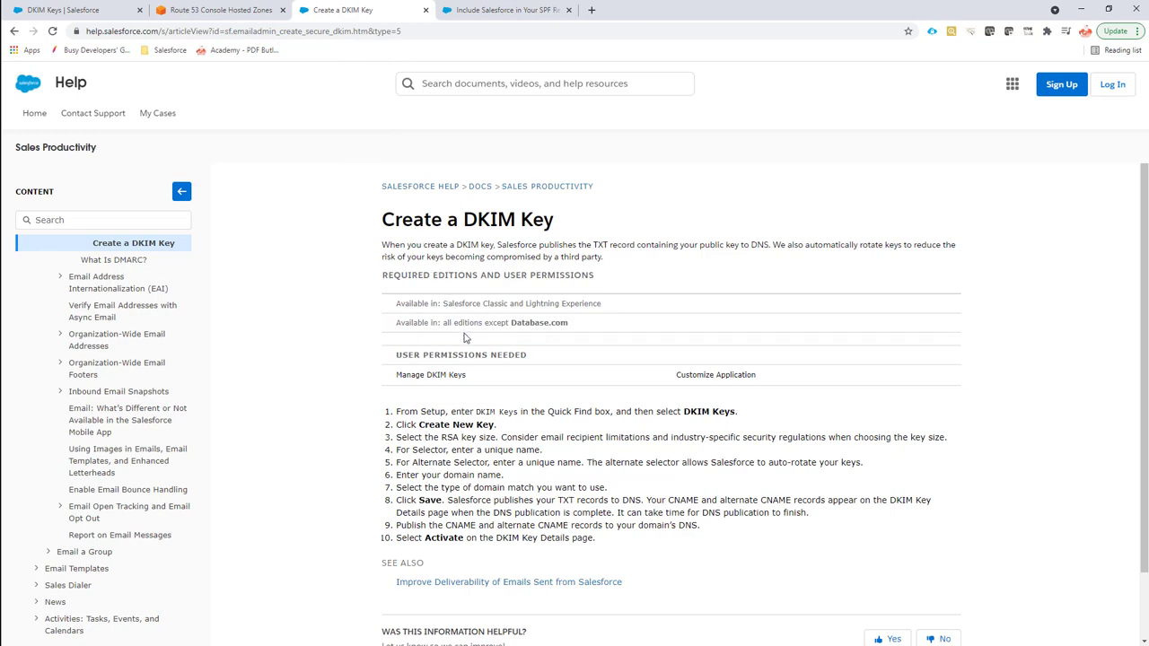
mouse_move(491, 404)
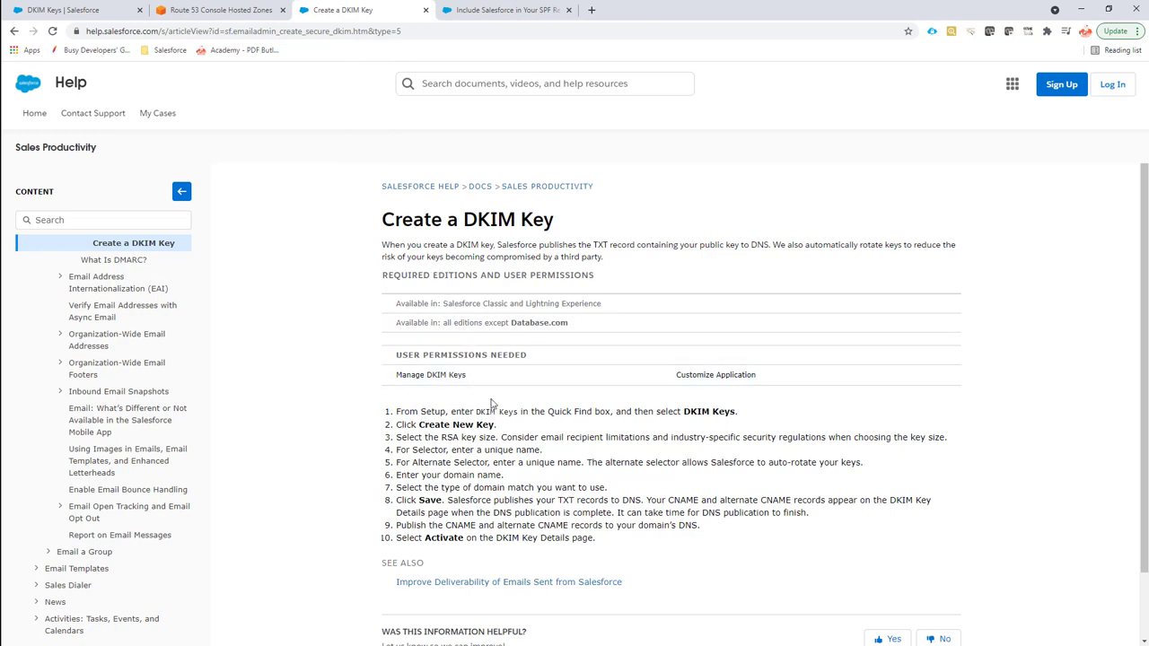
left_click_drag(394, 411, 502, 474)
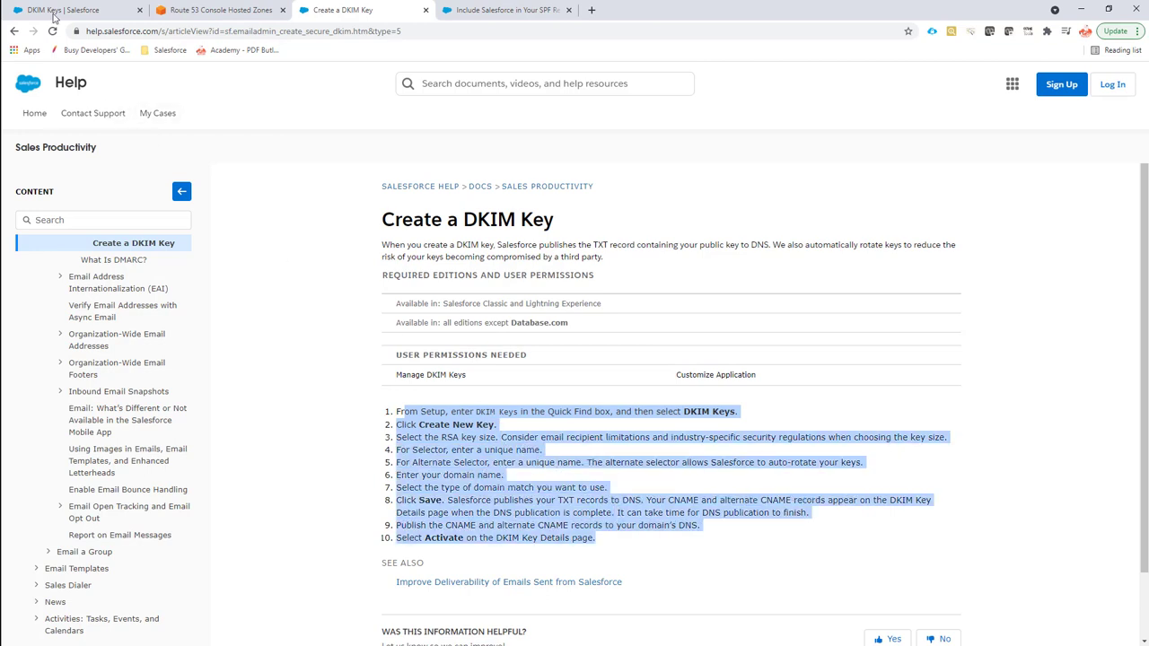
left_click(62, 11)
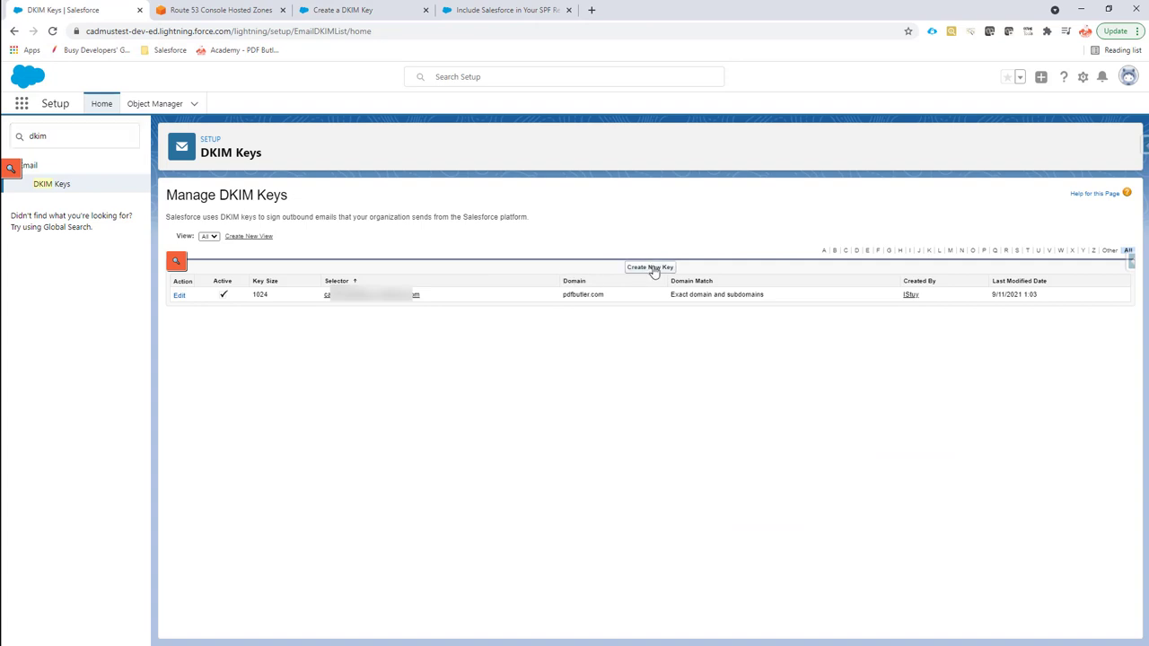
- Start a new DKIM key and enter demomovedkim1 as its selector for pdfbutler.com
left_click(650, 268)
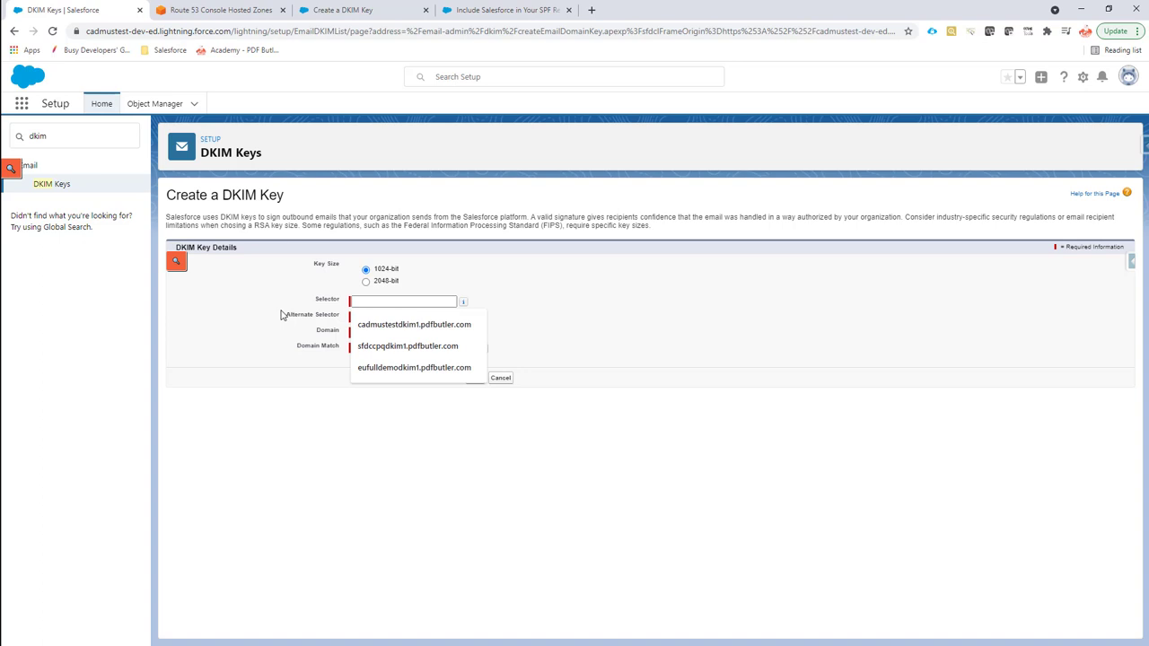
left_click(404, 301)
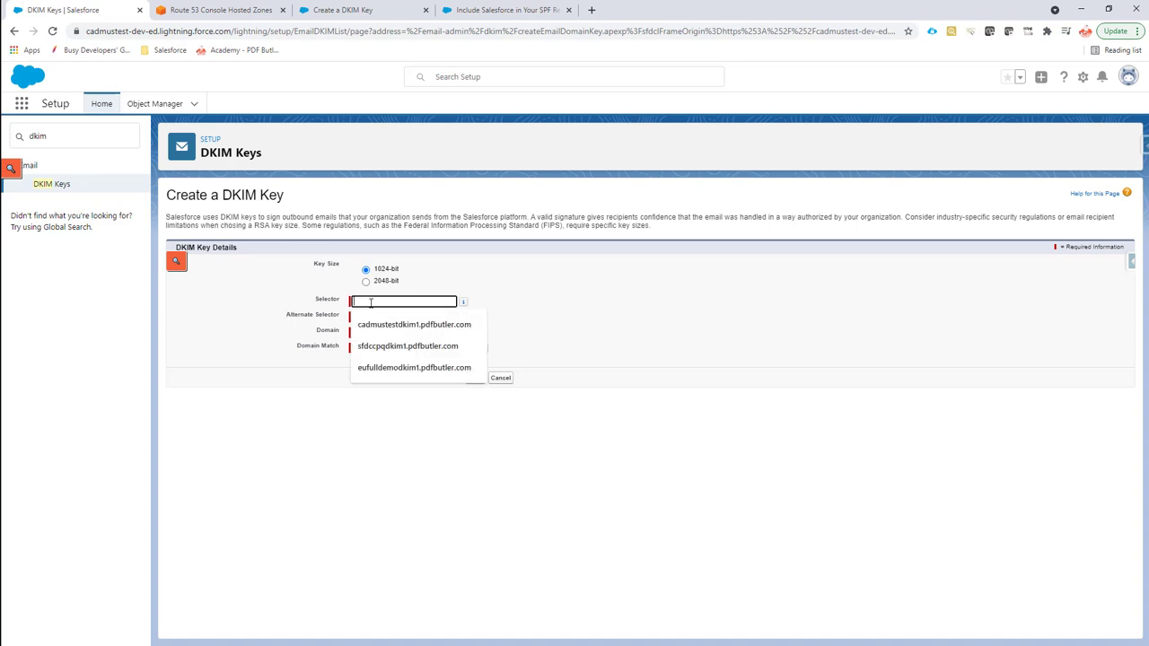
type("demdkim")
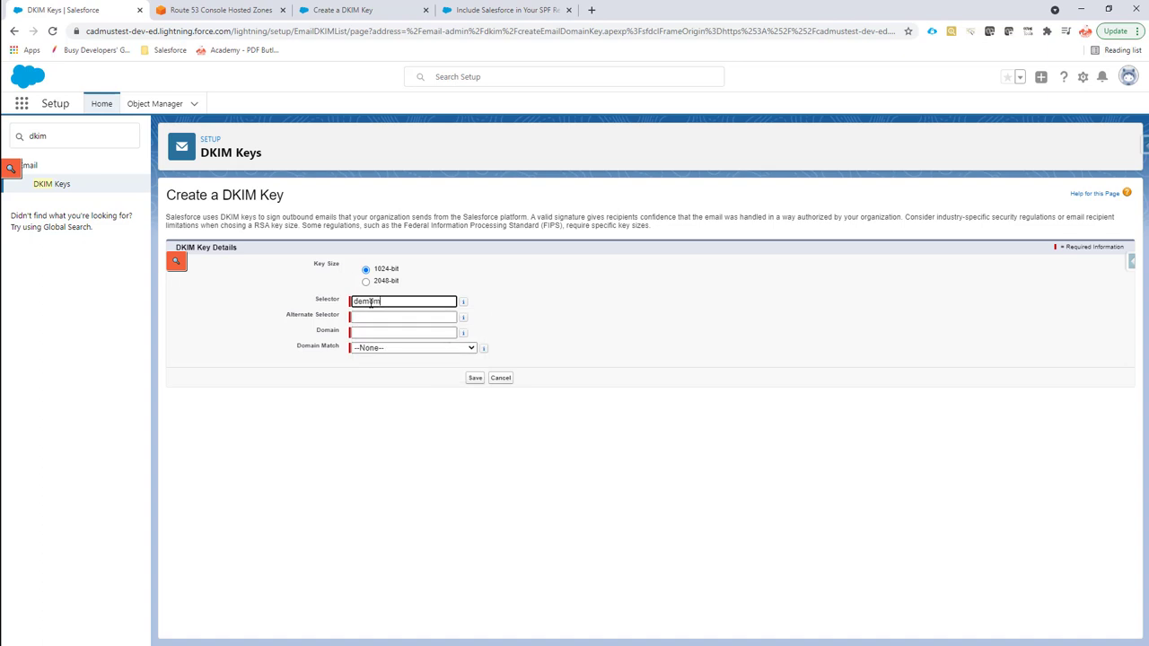
type("movedkim")
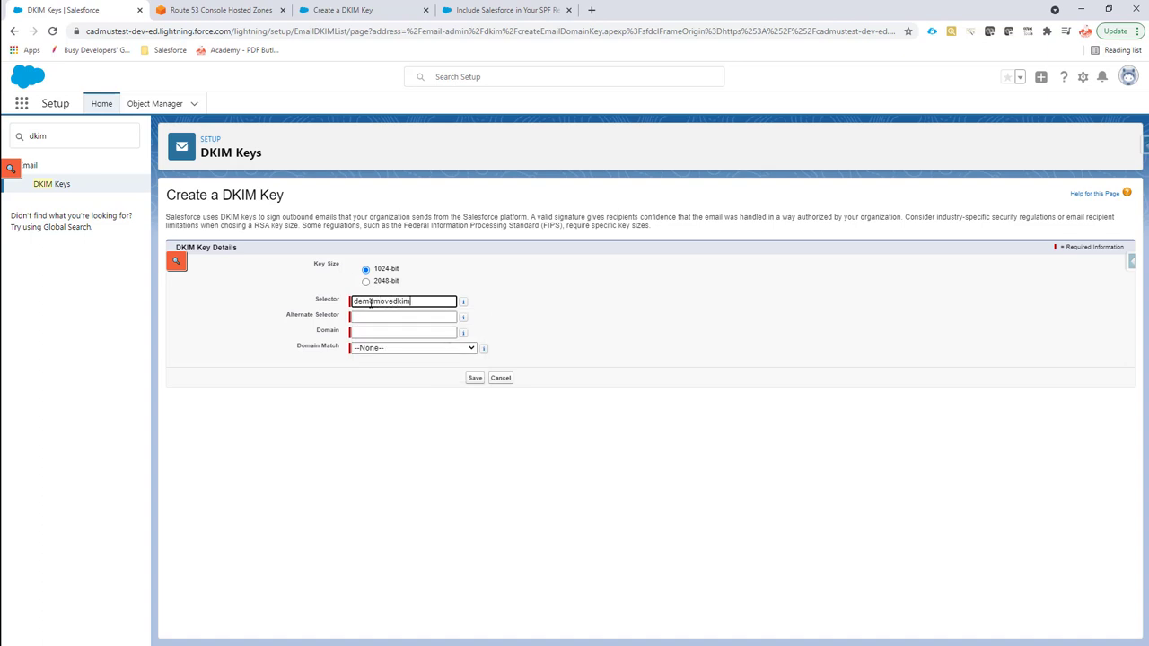
type("1.pdfbutler.co")
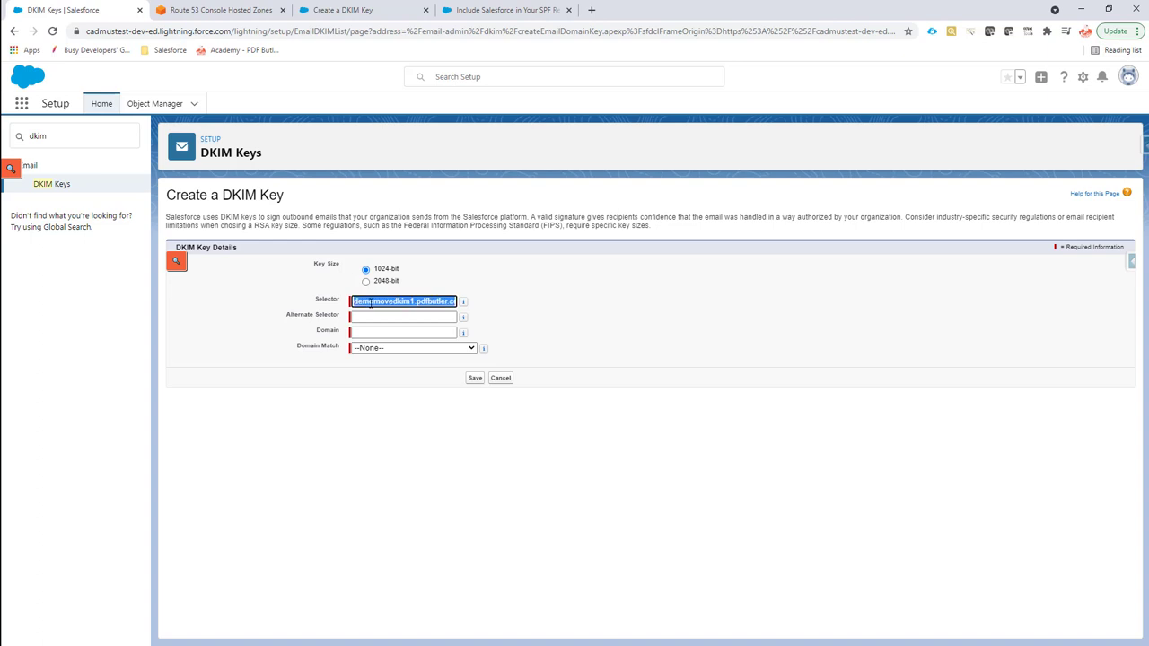
left_click(402, 316)
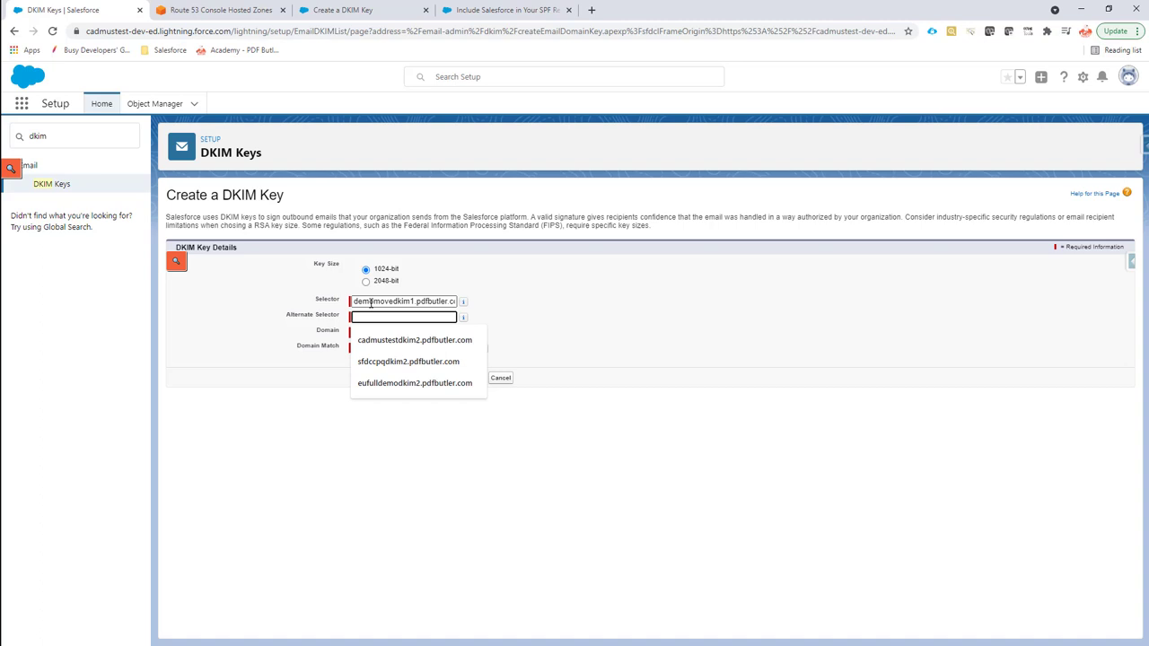
- Enter the alternate selector and pdfbutler.com domain, match exact domain and subdomains, and save the key
left_click(402, 302)
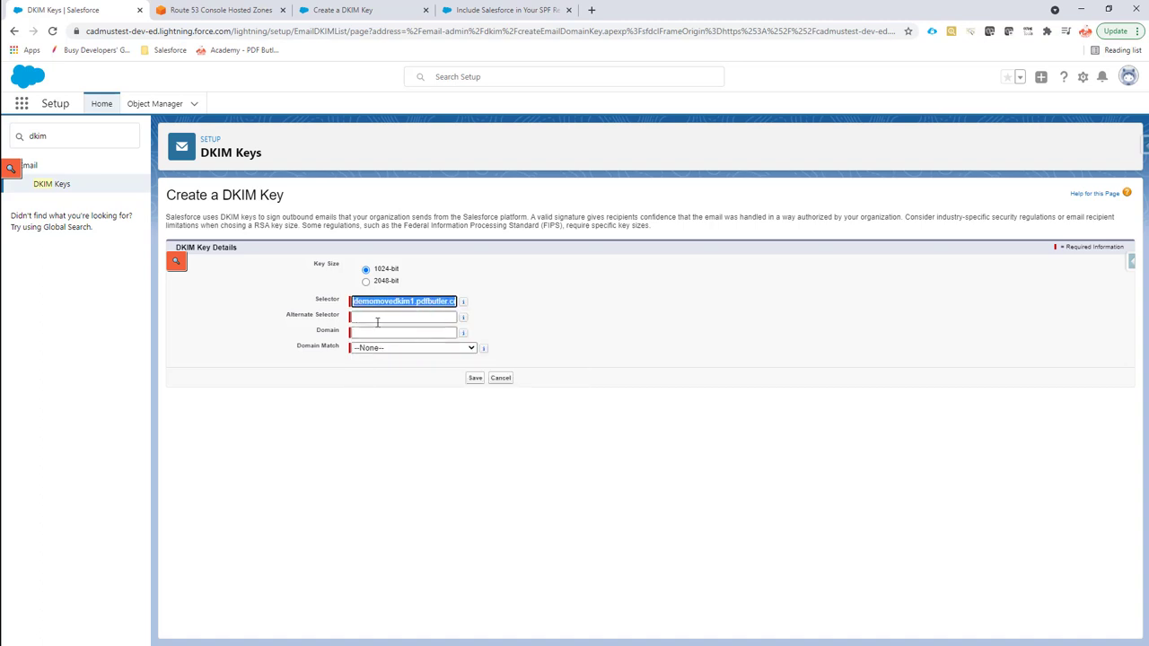
type("momovedkim1.pdfbutler.com")
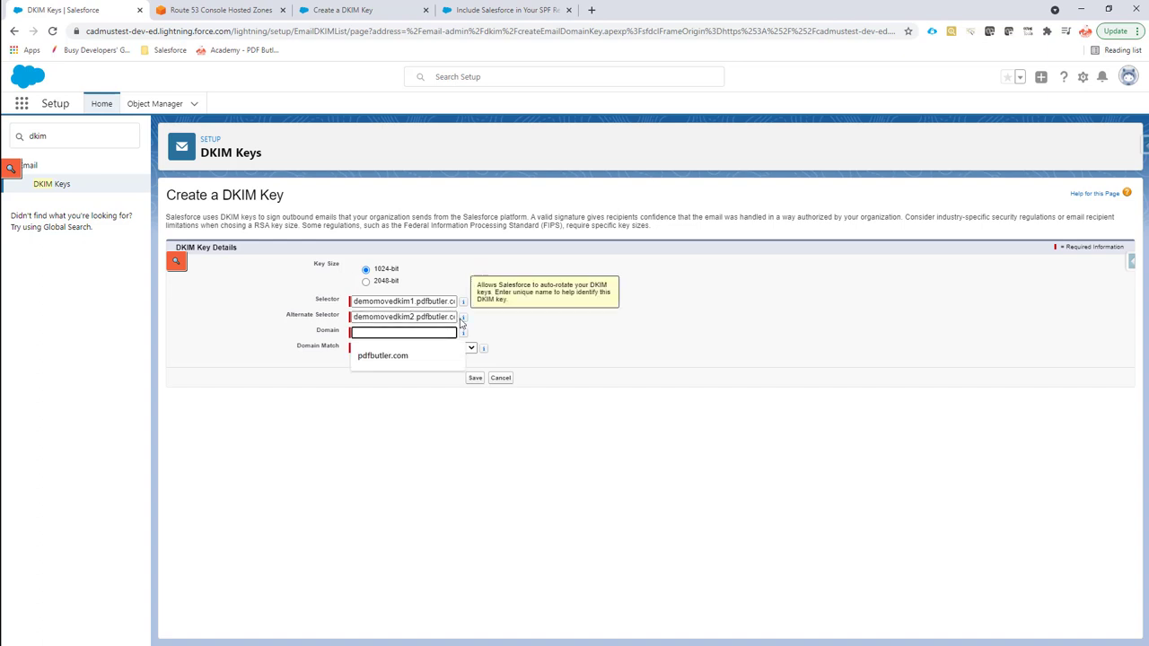
type("pdfbutler.com")
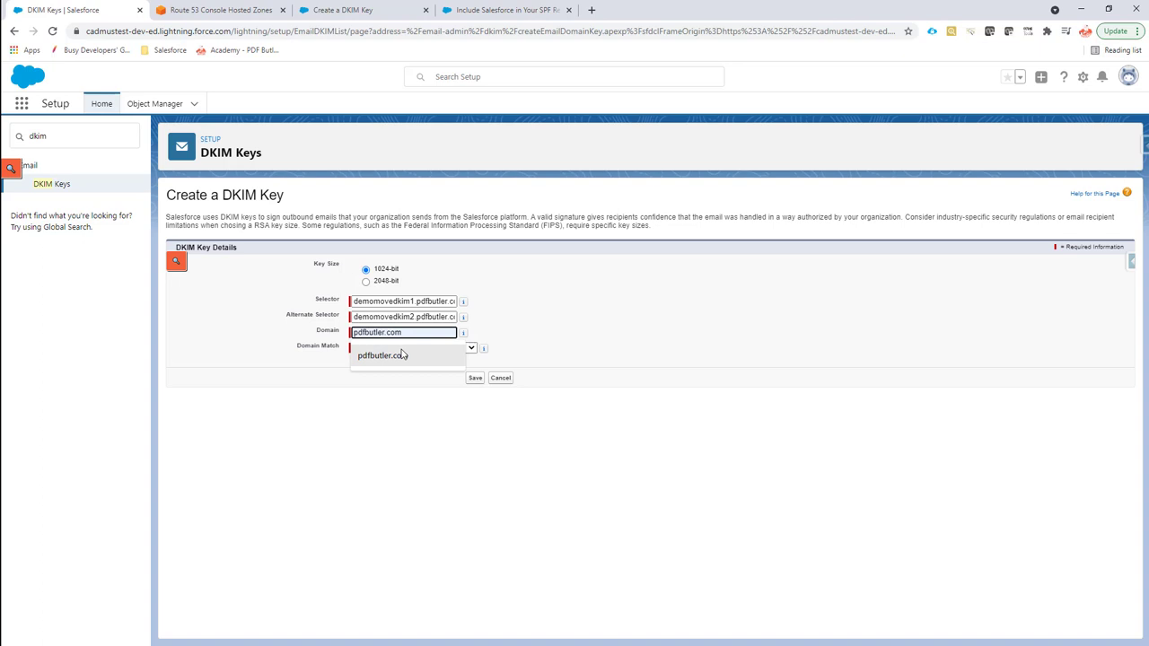
left_click(413, 348)
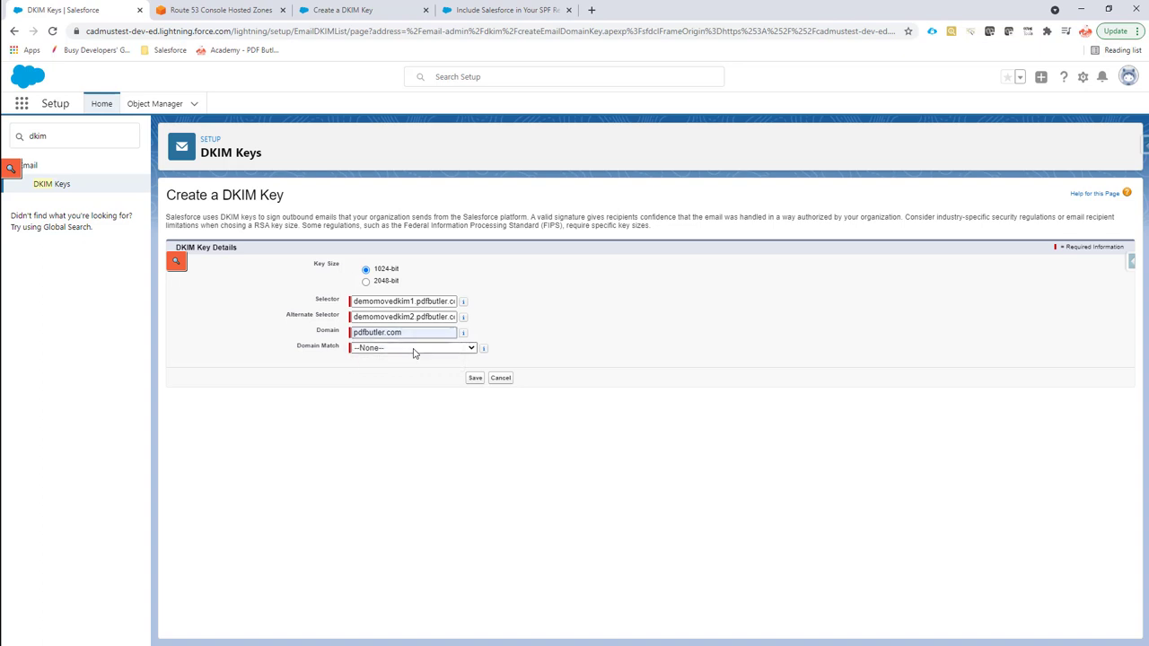
left_click(412, 348)
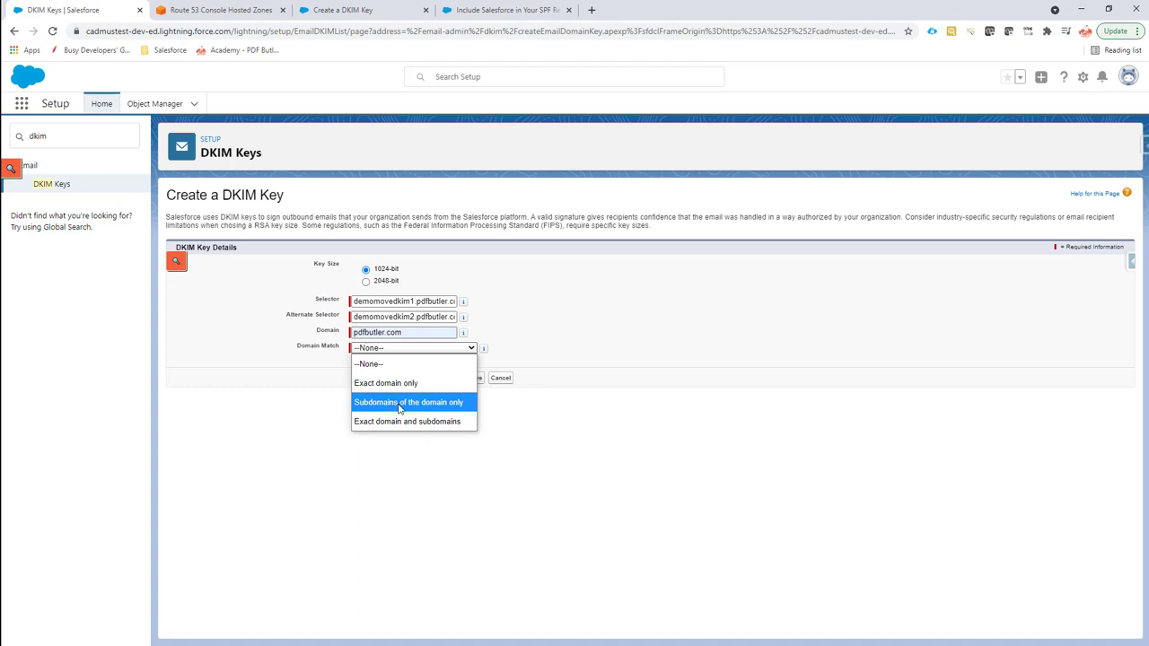
mouse_move(407, 420)
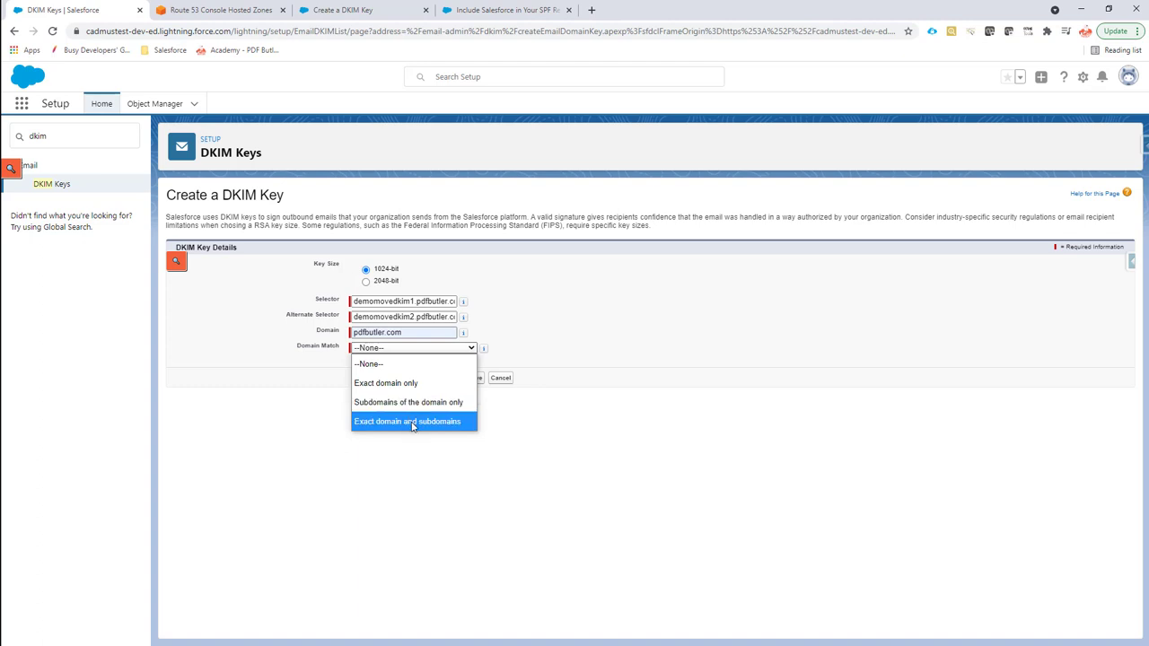
left_click(407, 420)
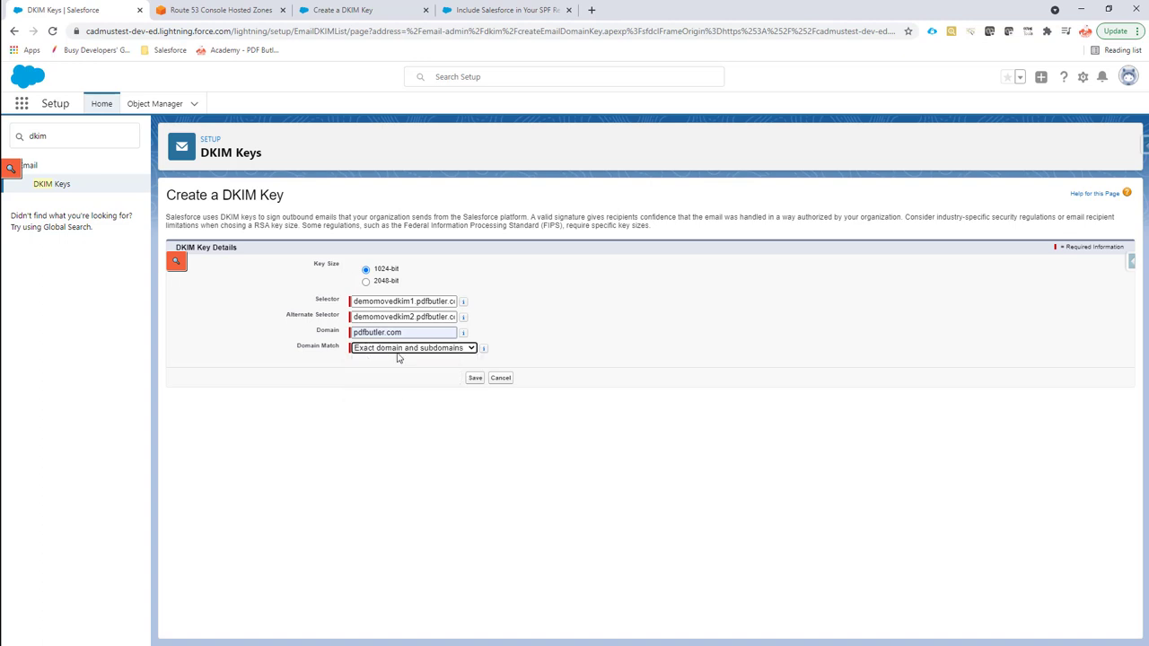
mouse_move(386, 356)
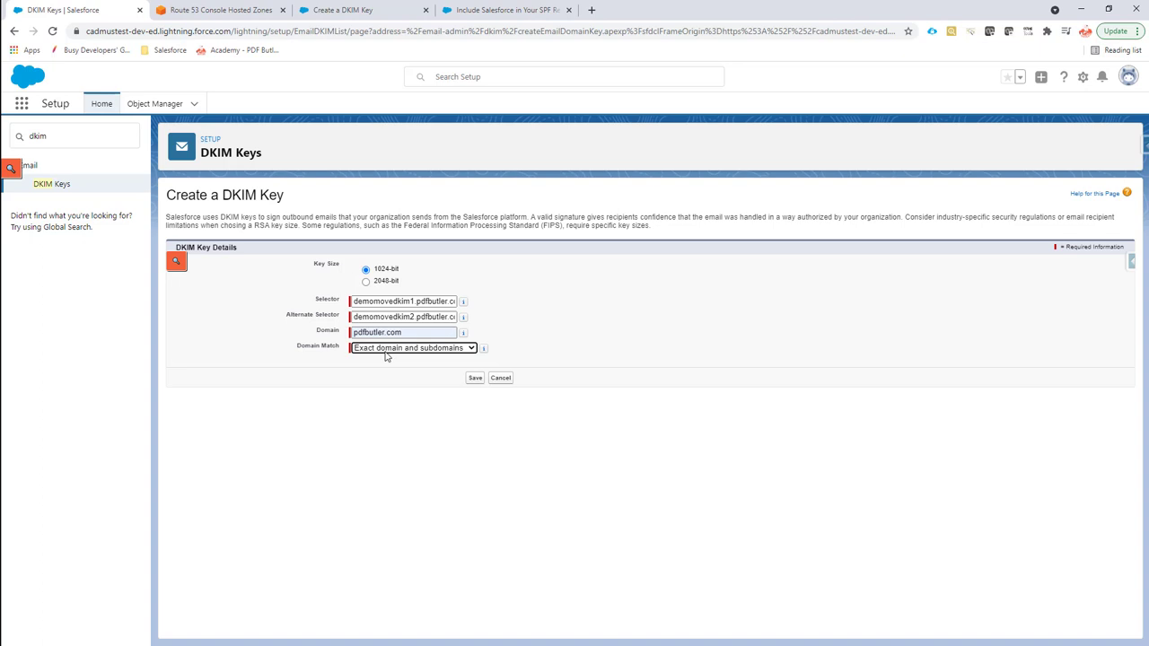
mouse_move(387, 366)
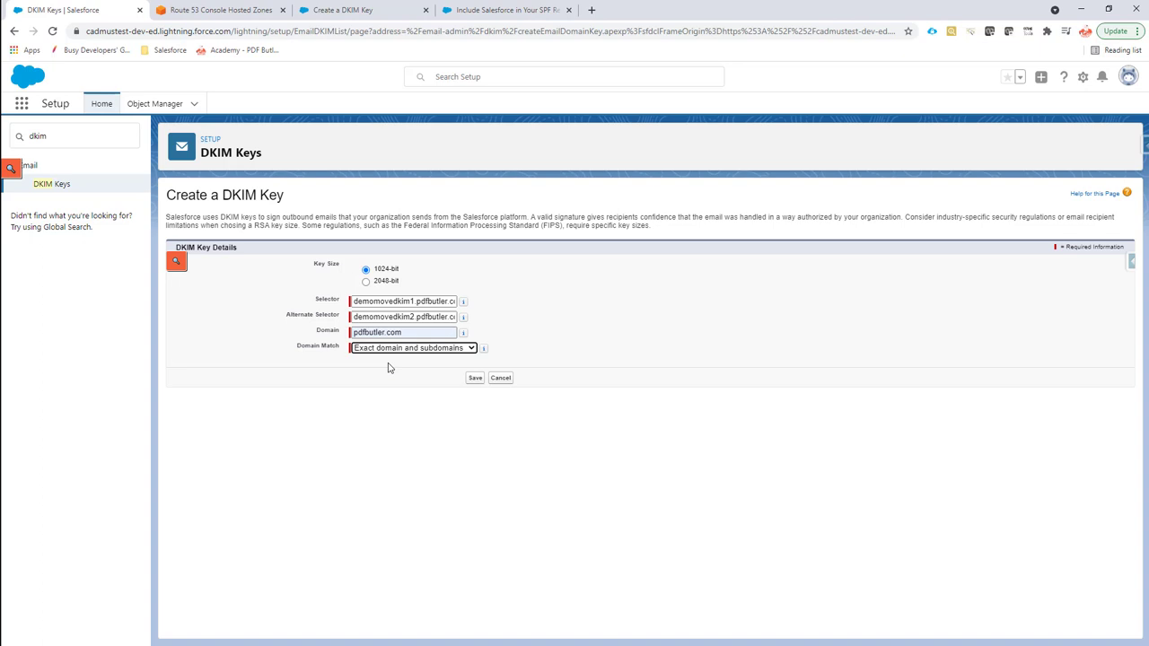
mouse_move(427, 371)
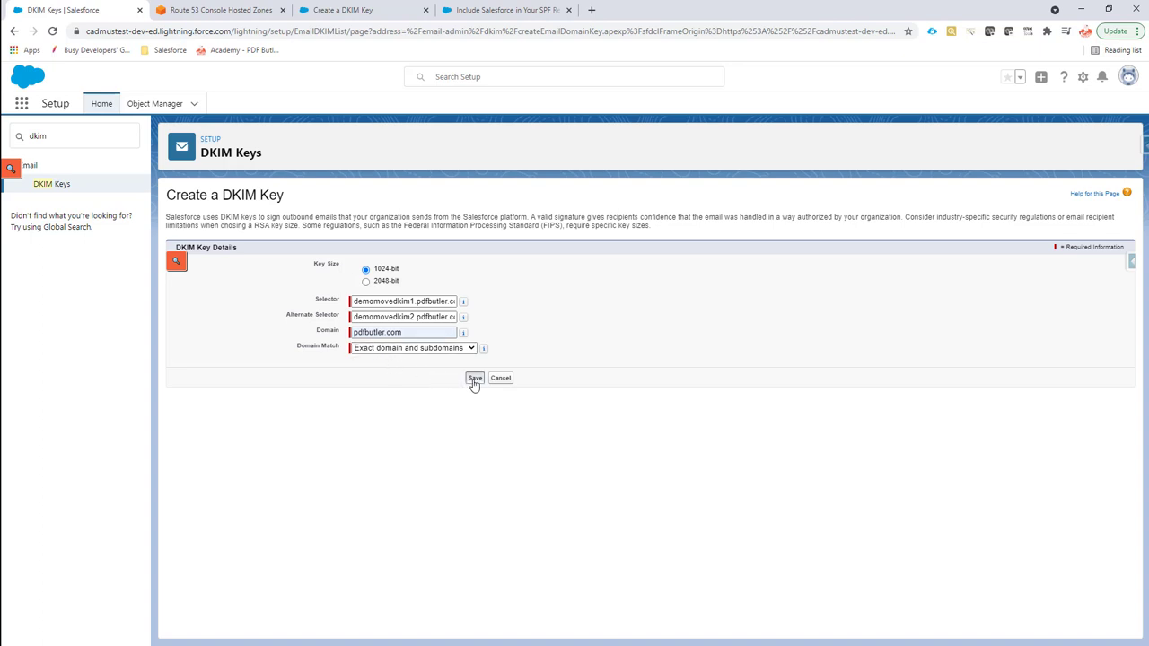
left_click(474, 377)
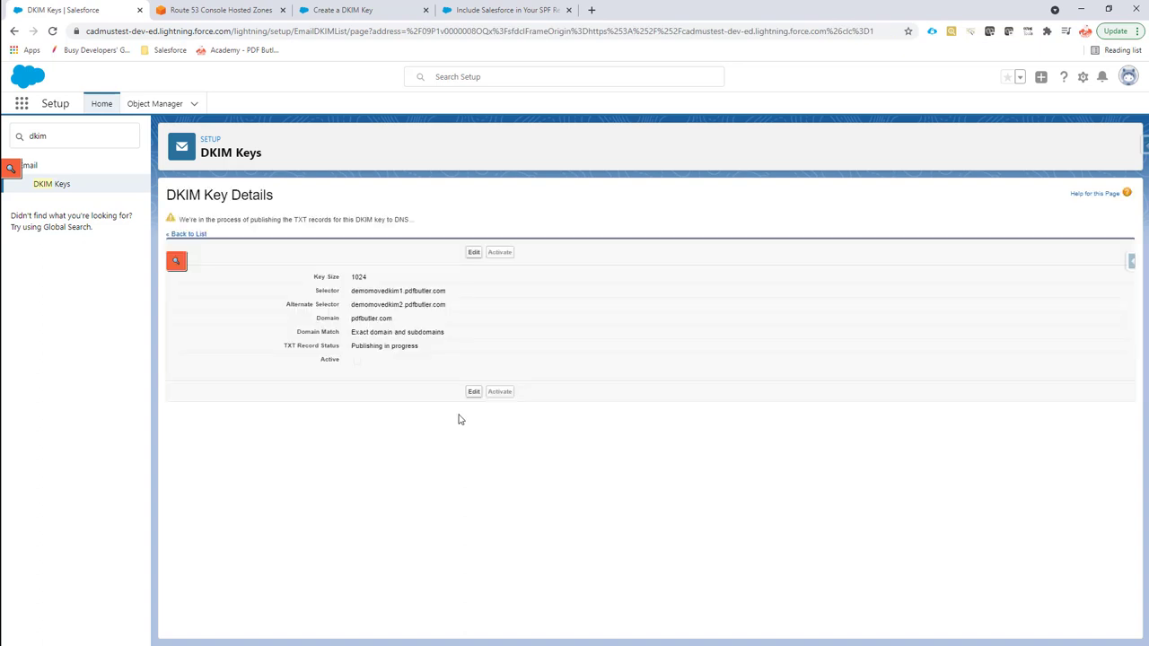
mouse_move(366, 332)
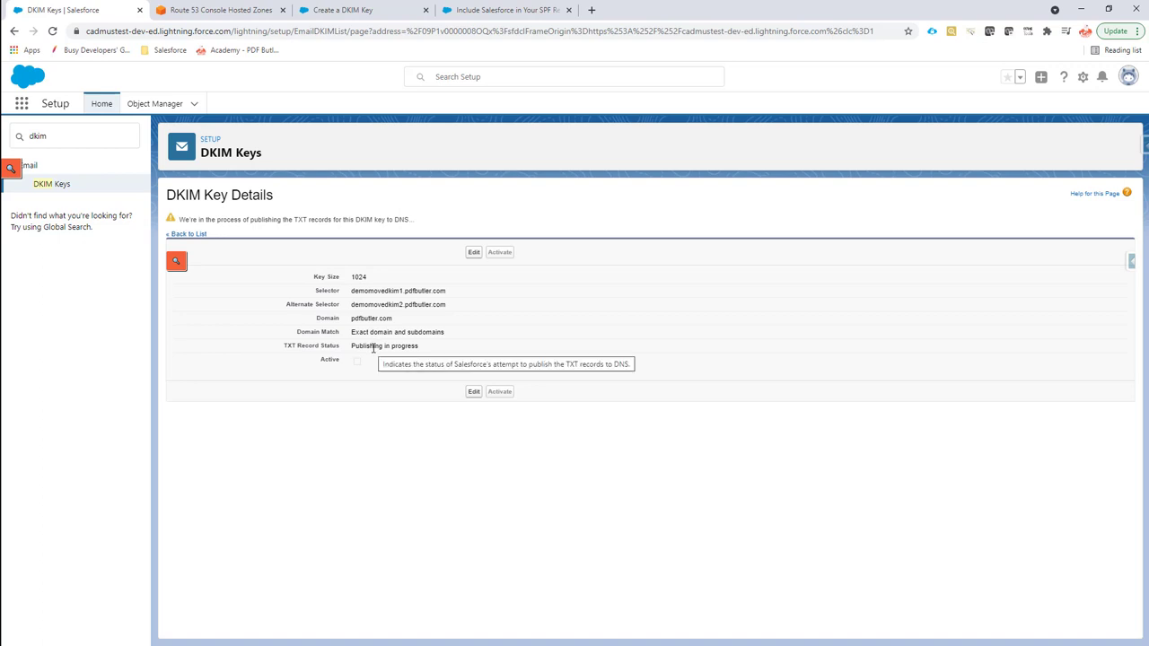
mouse_move(291, 348)
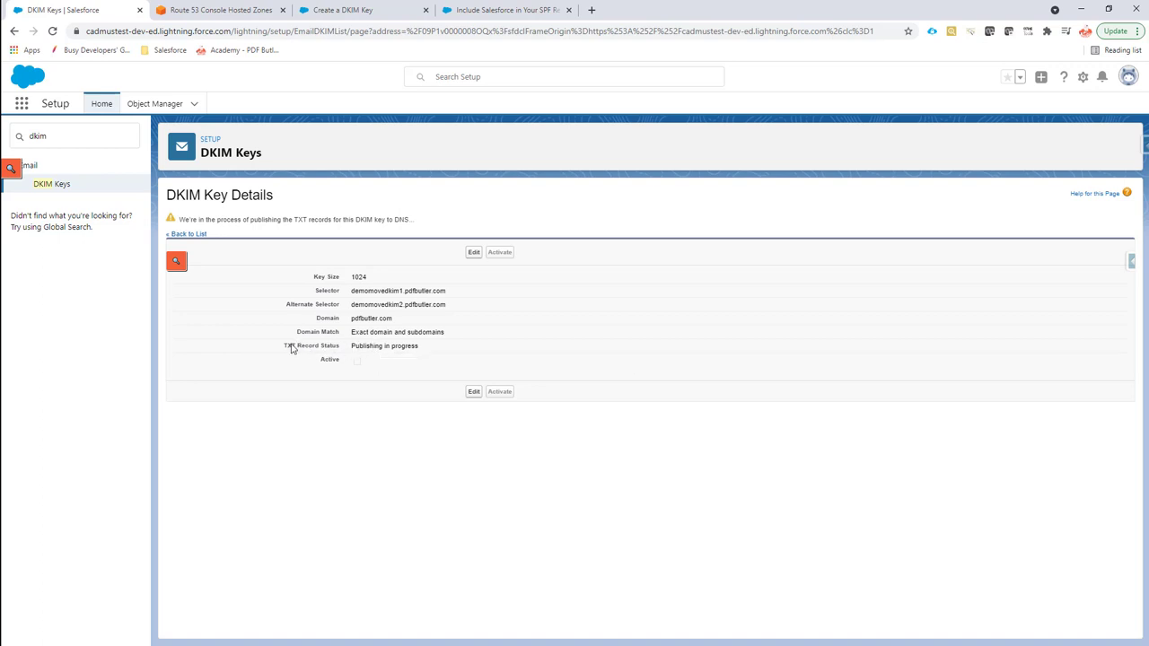
- Note the TXT record publishing status and return to the DKIM keys list
double_click(313, 345)
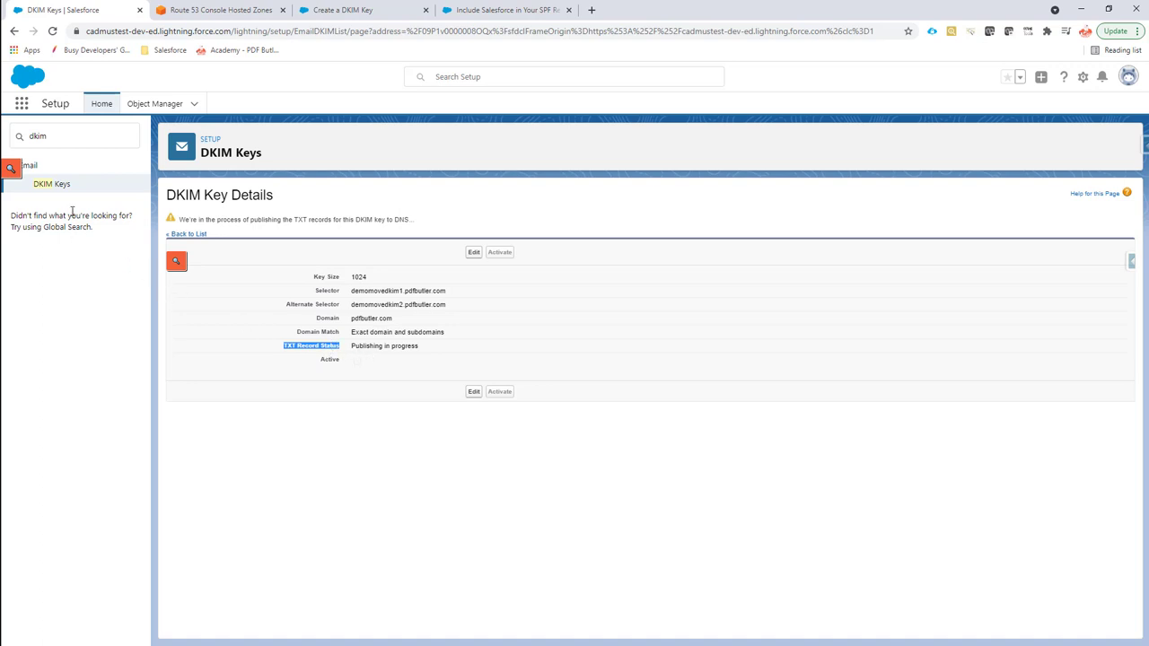
mouse_move(68, 203)
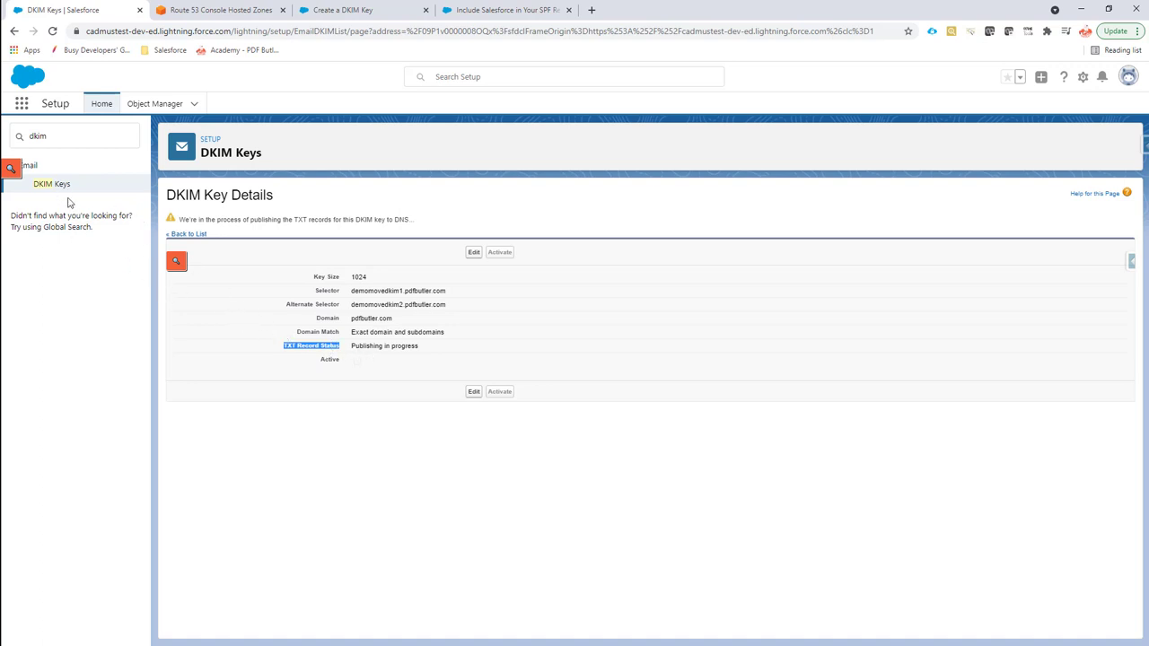
left_click(186, 233)
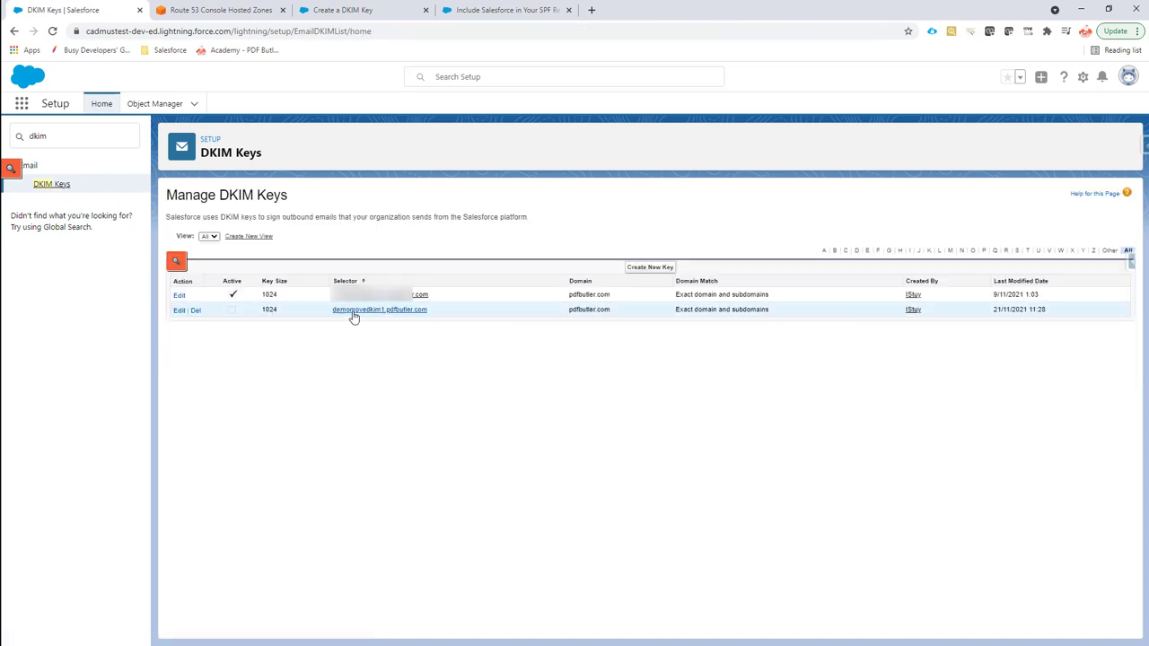
- Show the demomovedkim1 key's details with its CNAME and alternate CNAME records
left_click(379, 308)
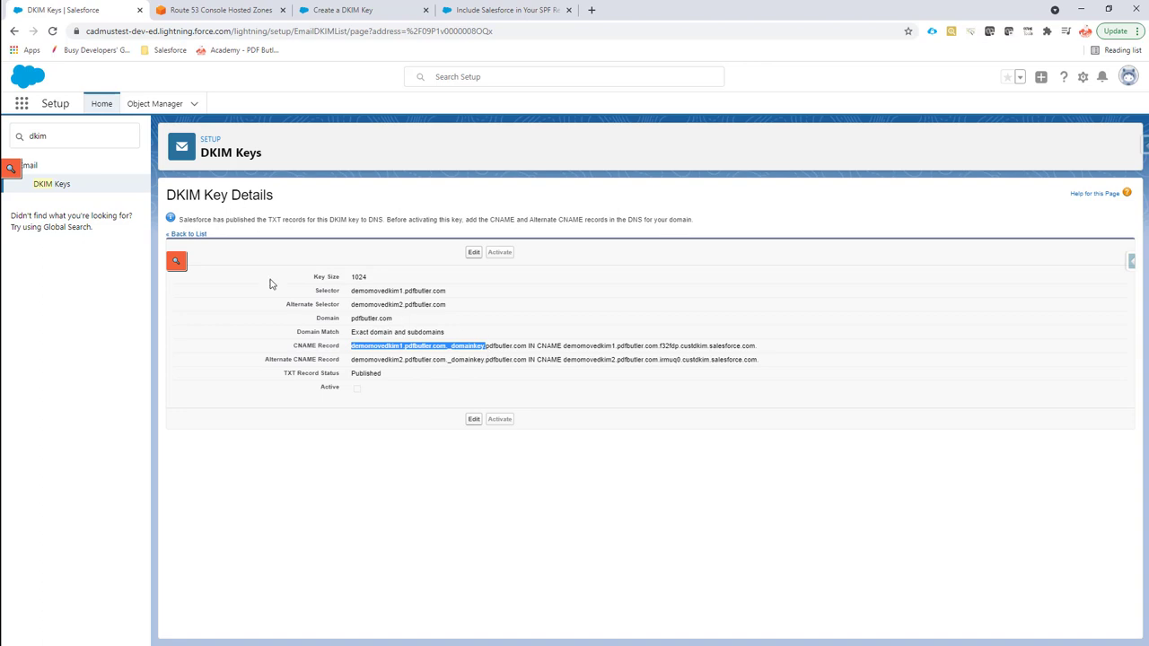
mouse_move(219, 57)
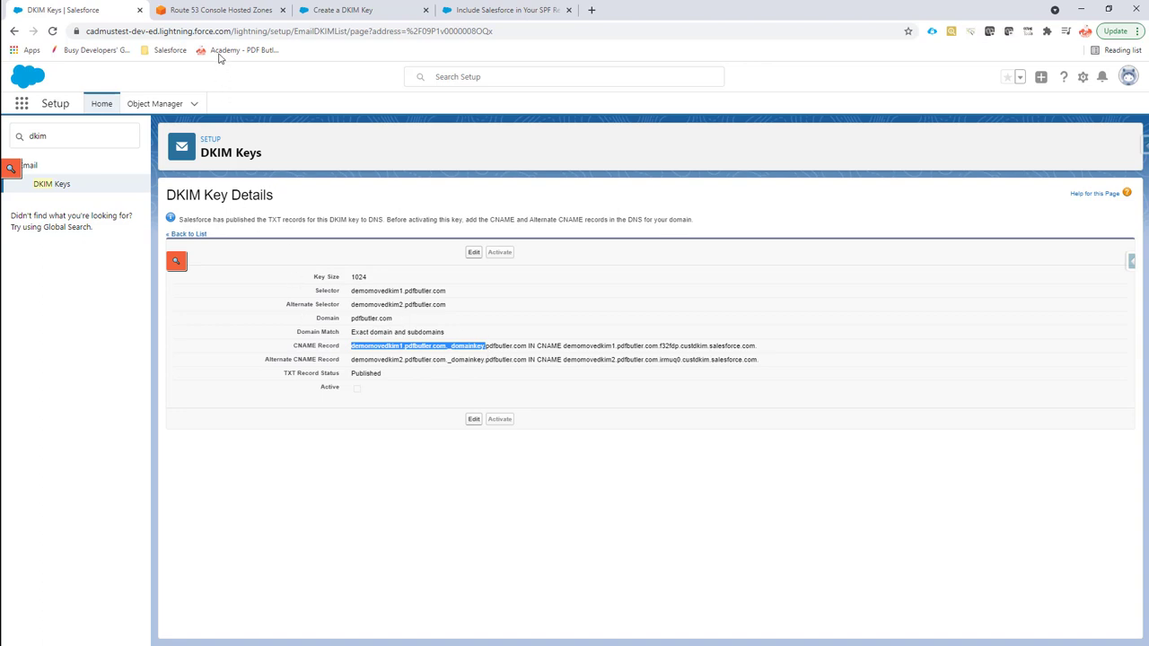
mouse_move(215, 11)
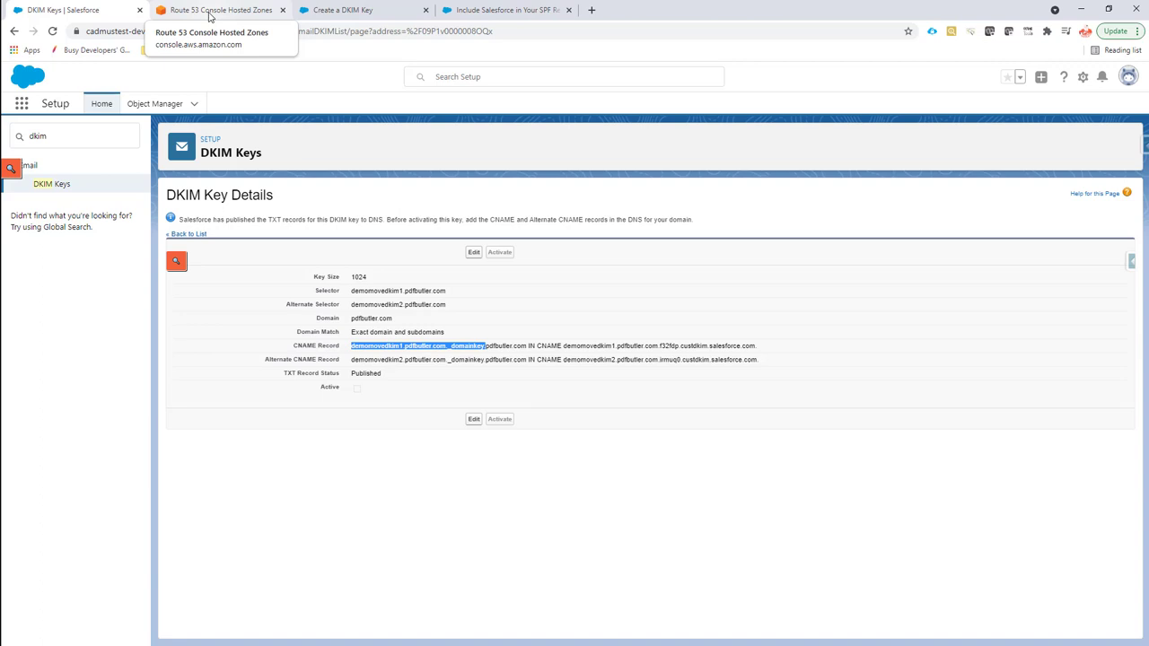
- Start a new record in the pdfbutler.com Route 53 zone, then go back to the key details
left_click(219, 11)
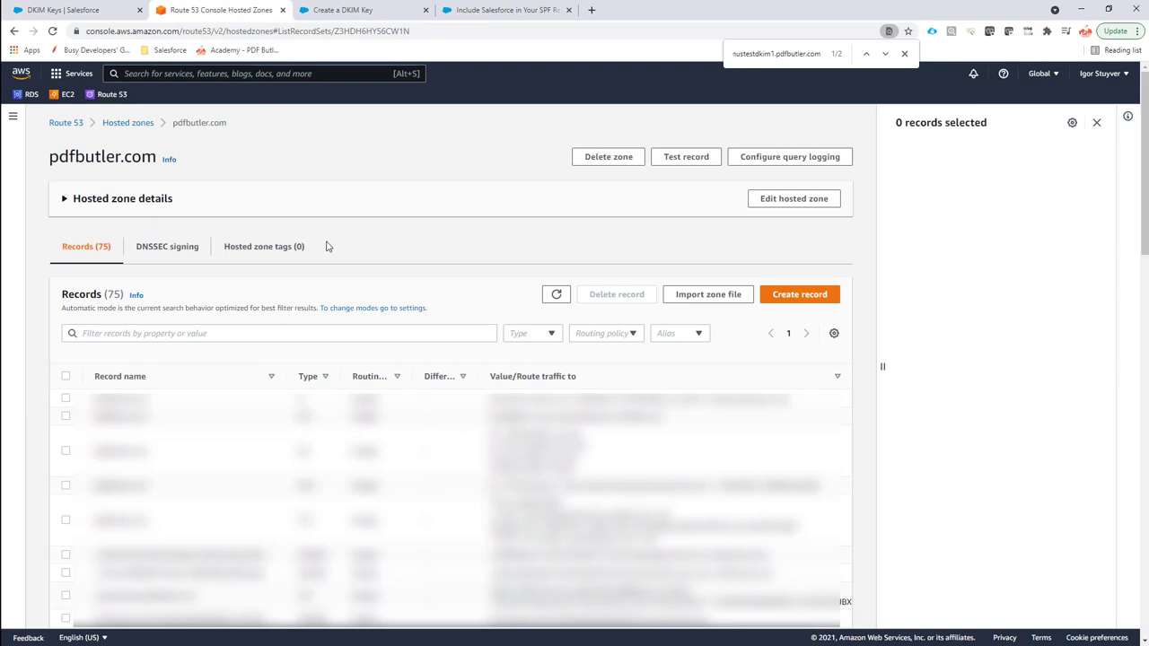
mouse_move(302, 216)
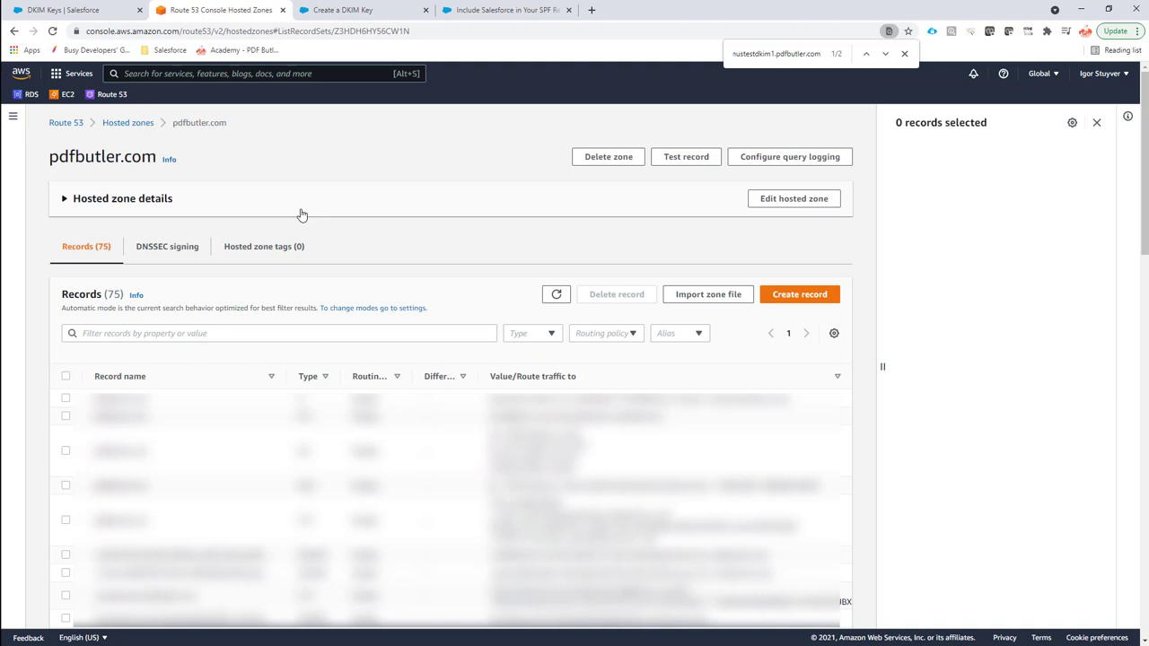
mouse_move(452, 221)
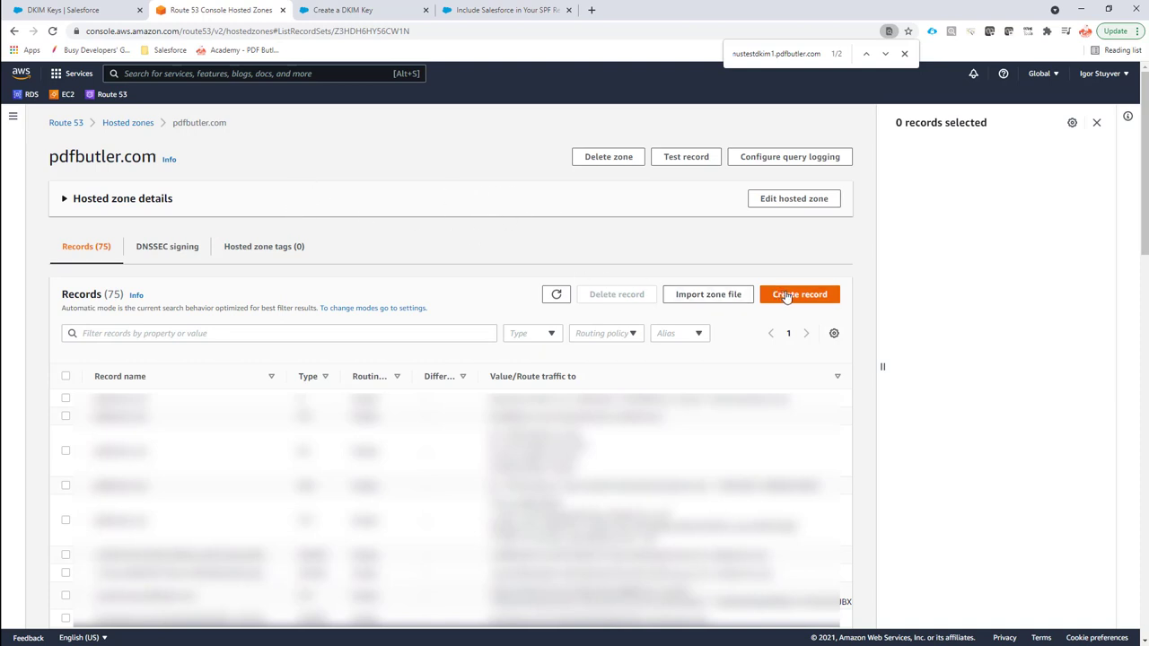
mouse_move(295, 217)
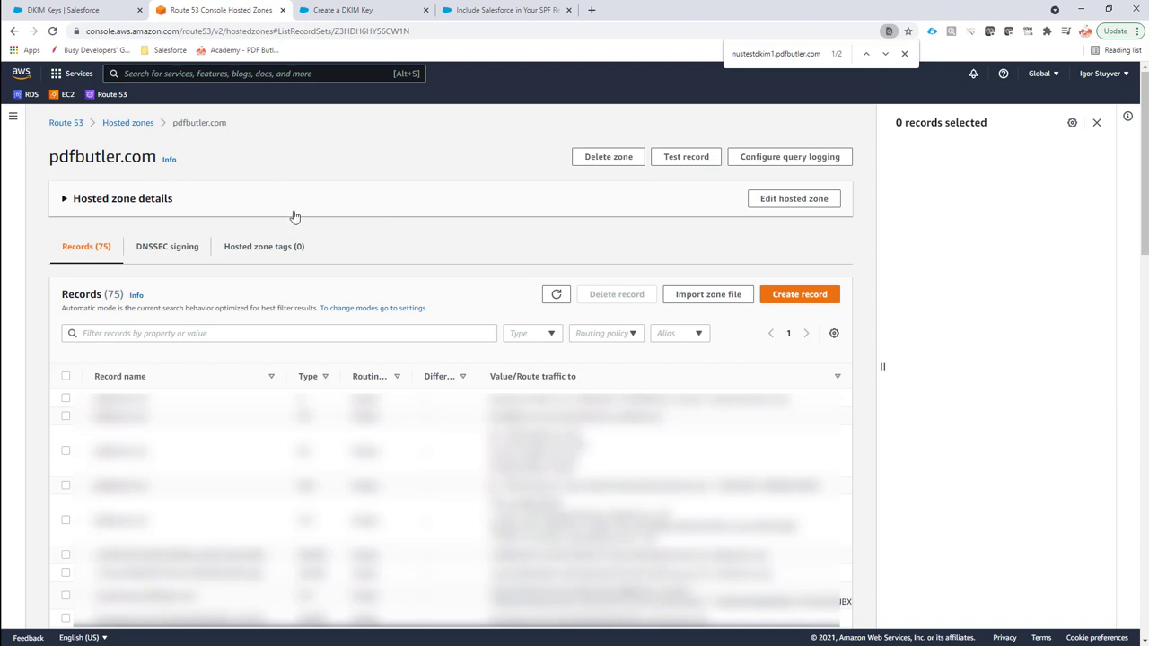
left_click(799, 294)
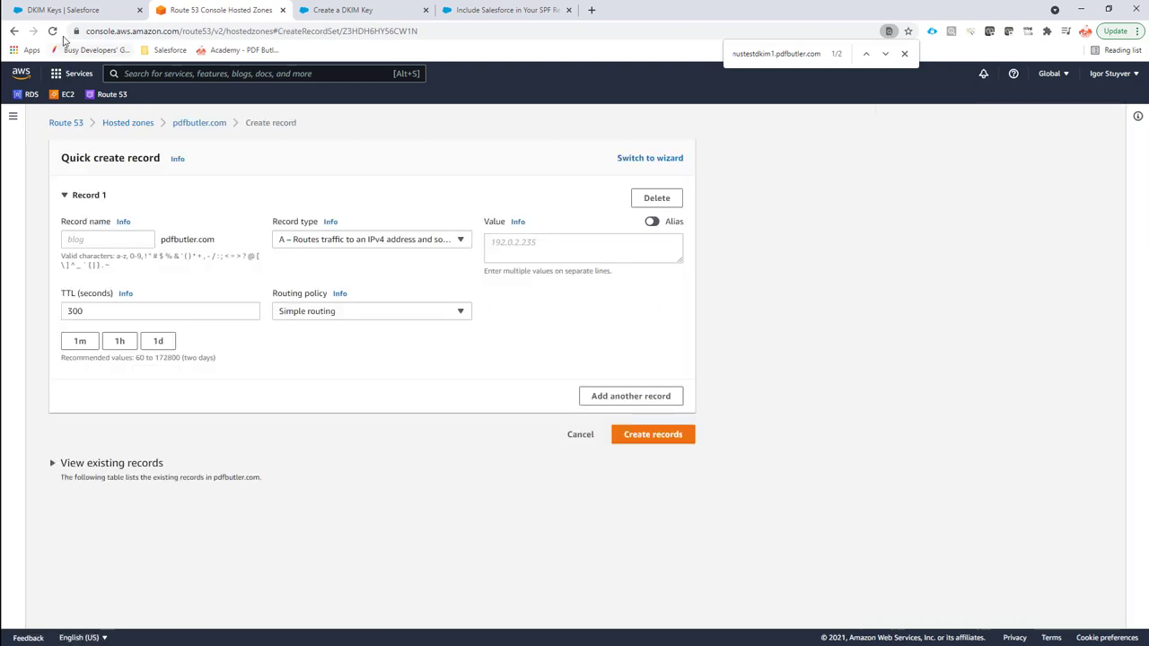
left_click(63, 11)
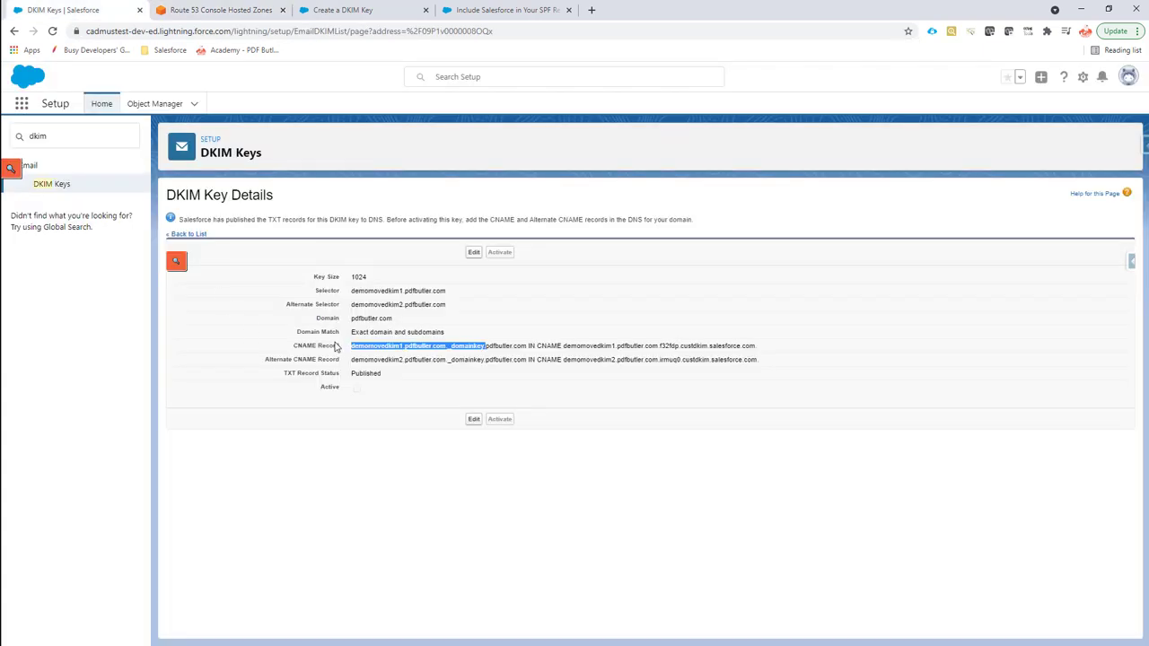
mouse_move(366, 344)
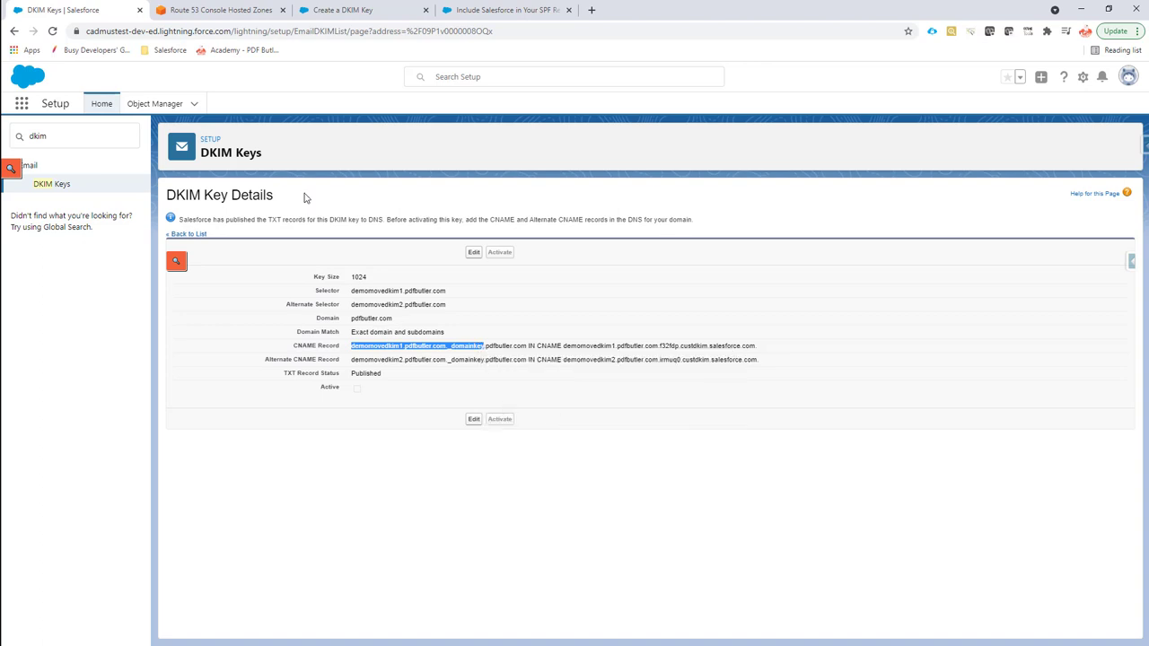
- Return from the demomovedkim1 CNAME details to the empty Route 53 record form
left_click(219, 11)
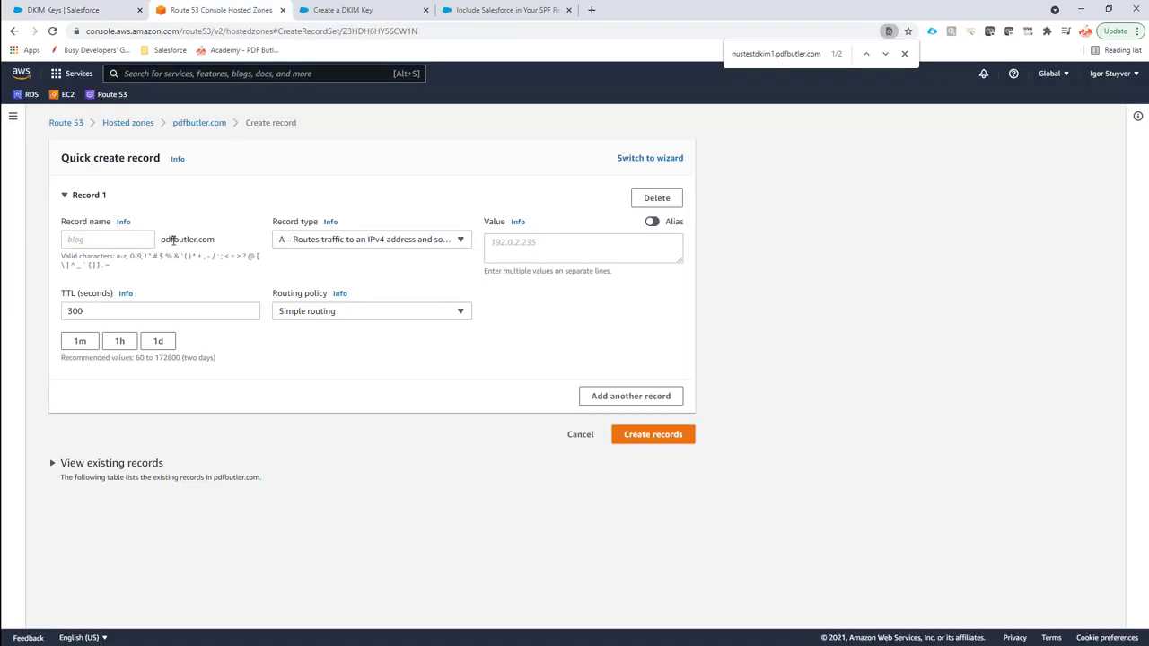
- Fill the demomovedkim1 CNAME record with value demomovedkim1.pdfbutler.com.f32fdp.custdkim.salesforce.com
left_click(107, 239)
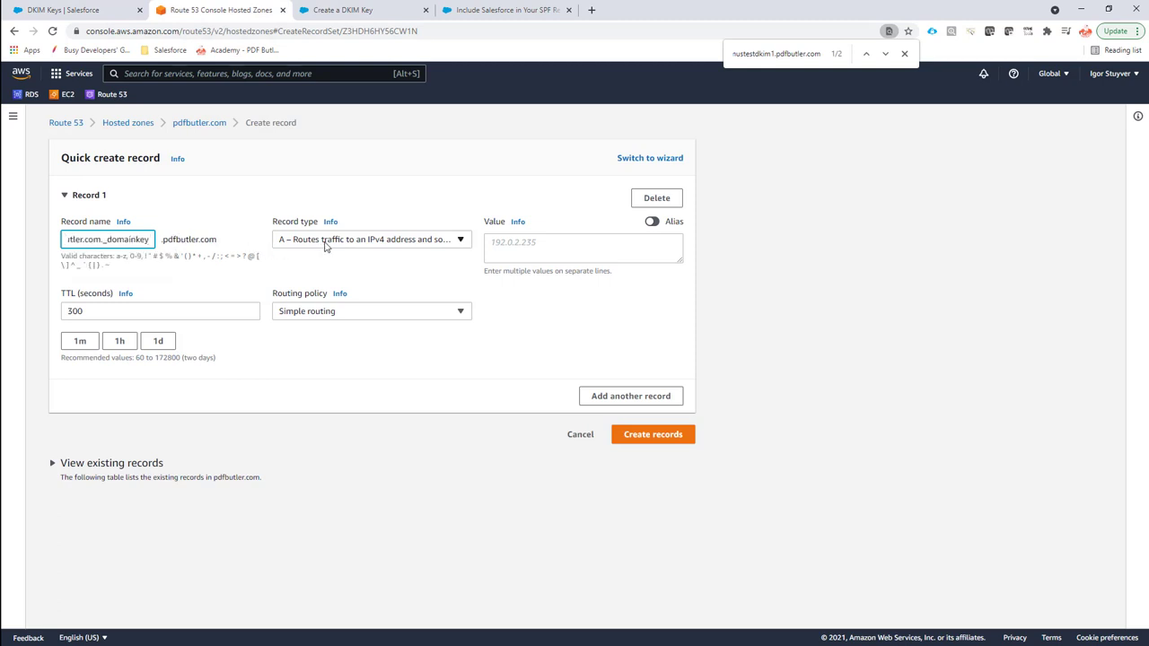
left_click(369, 238)
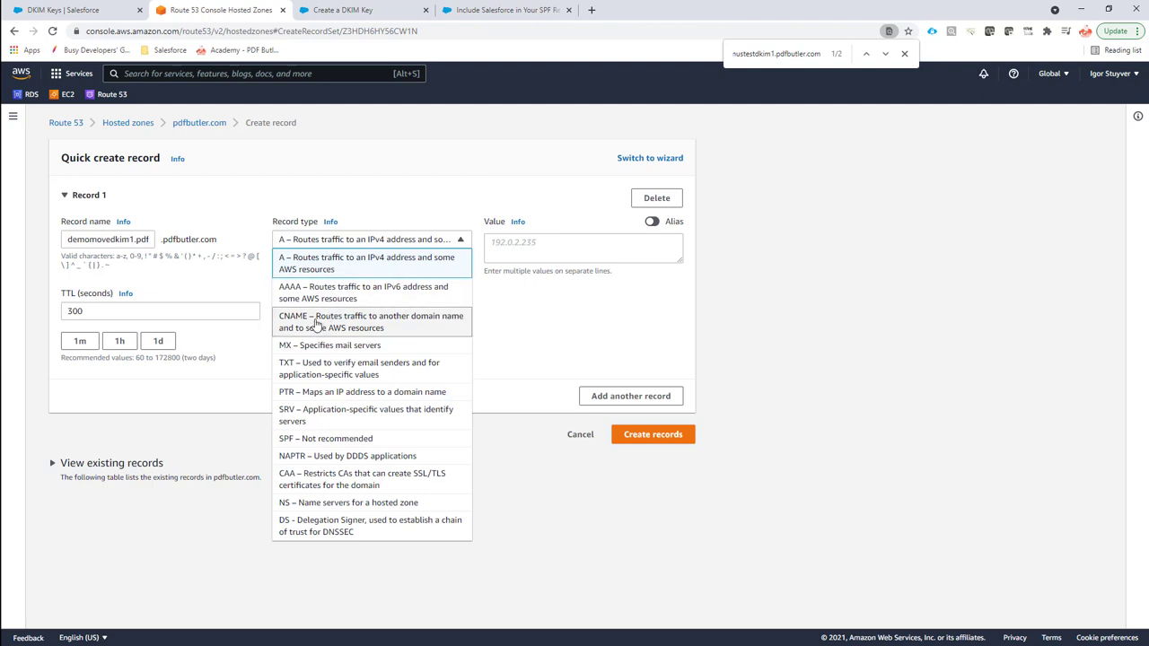
mouse_move(320, 322)
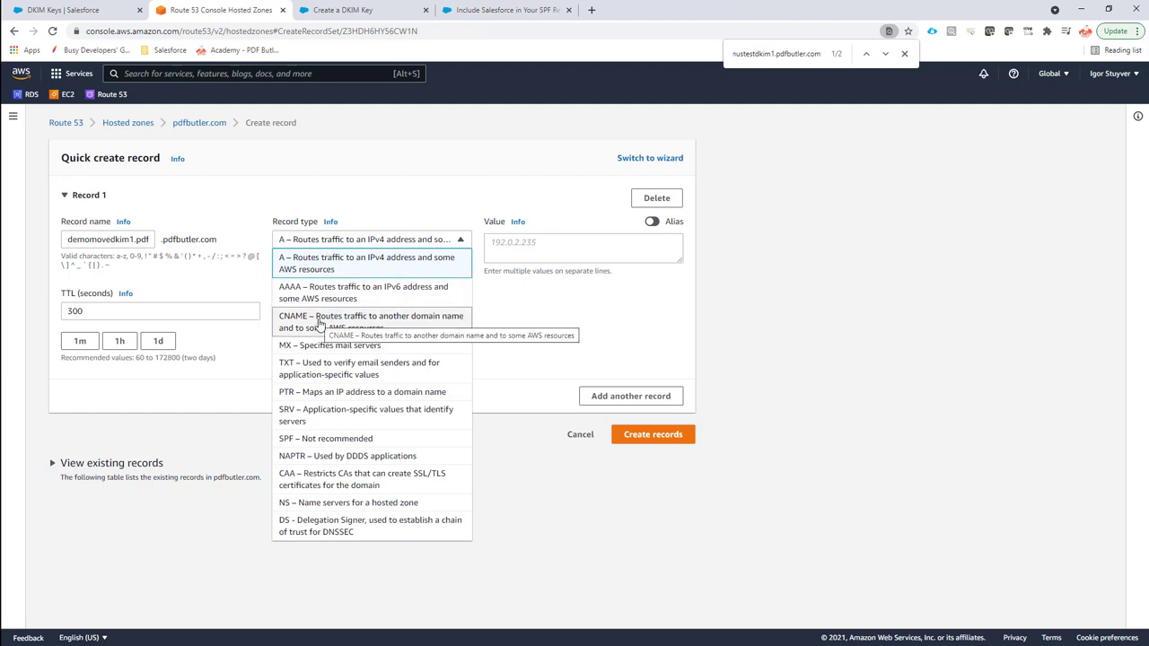
left_click(370, 321)
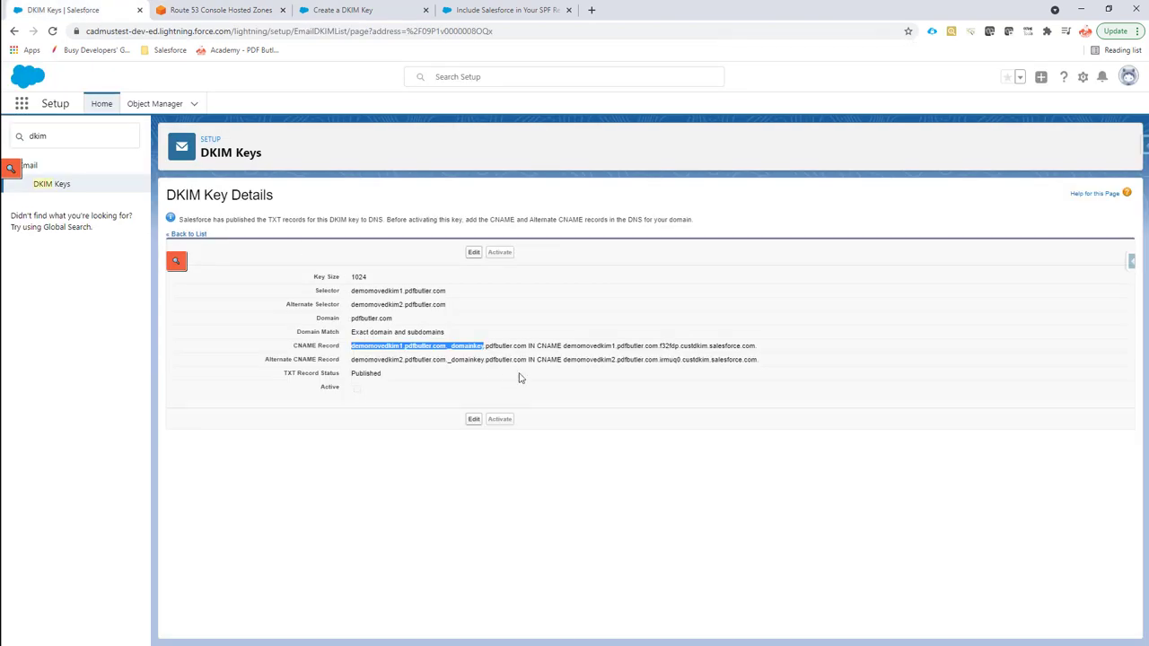
double_click(550, 345)
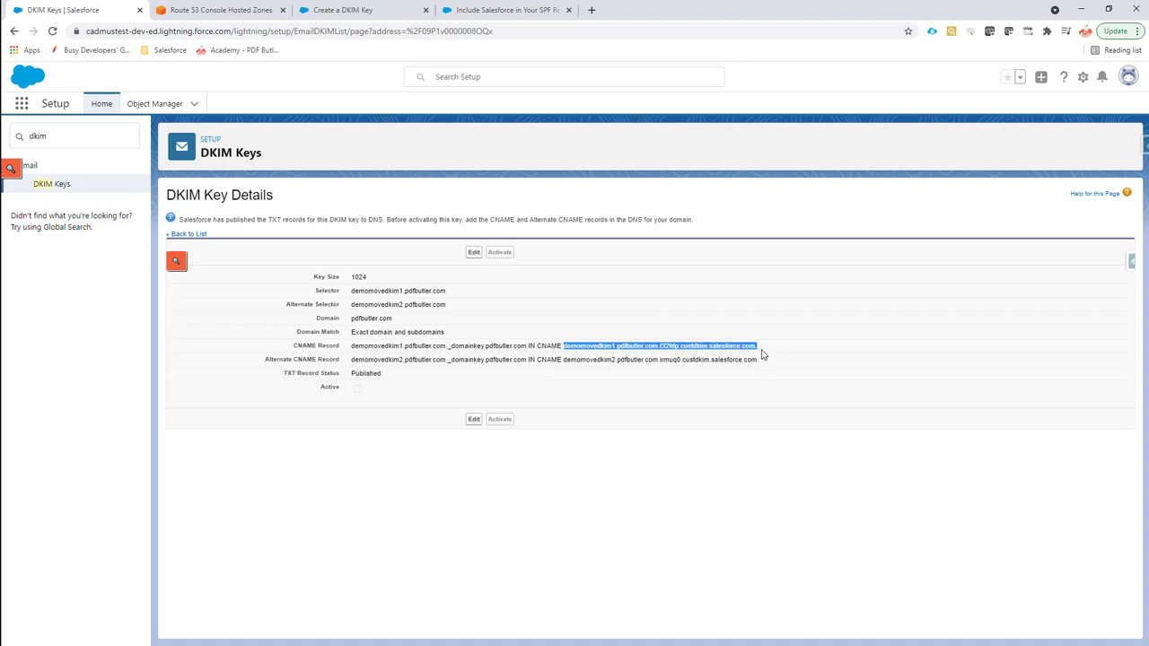
mouse_move(770, 359)
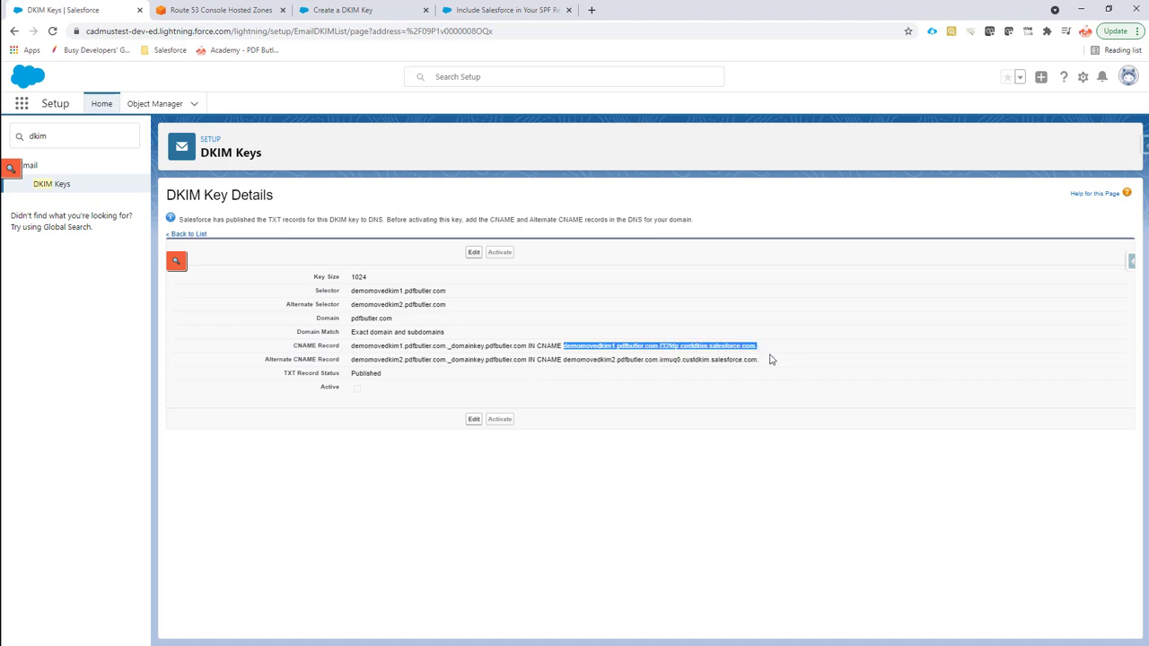
mouse_move(555, 246)
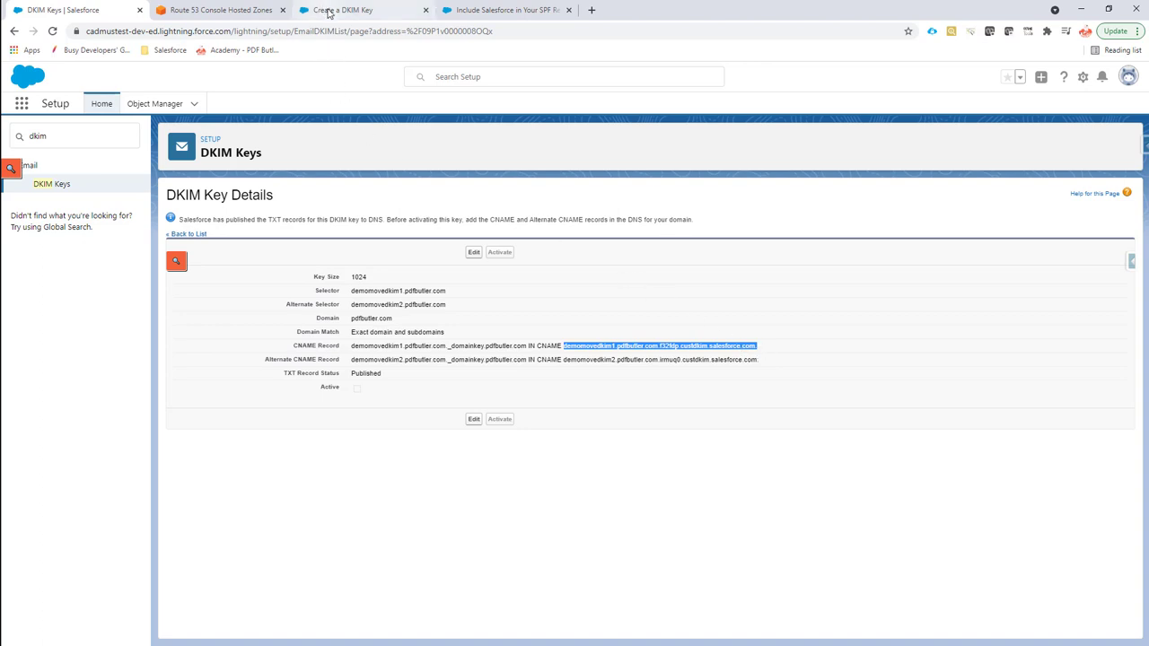
left_click(219, 10)
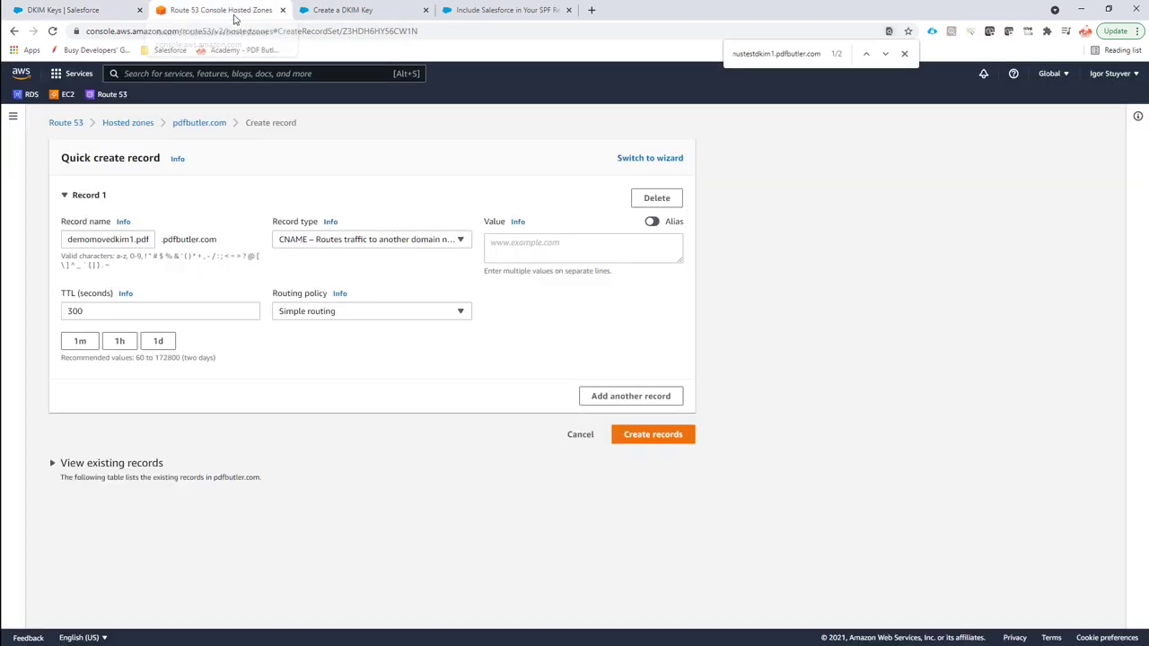
type("demomovedkim1.pdfbutler.com.f32fdp.custm.salesforce.com")
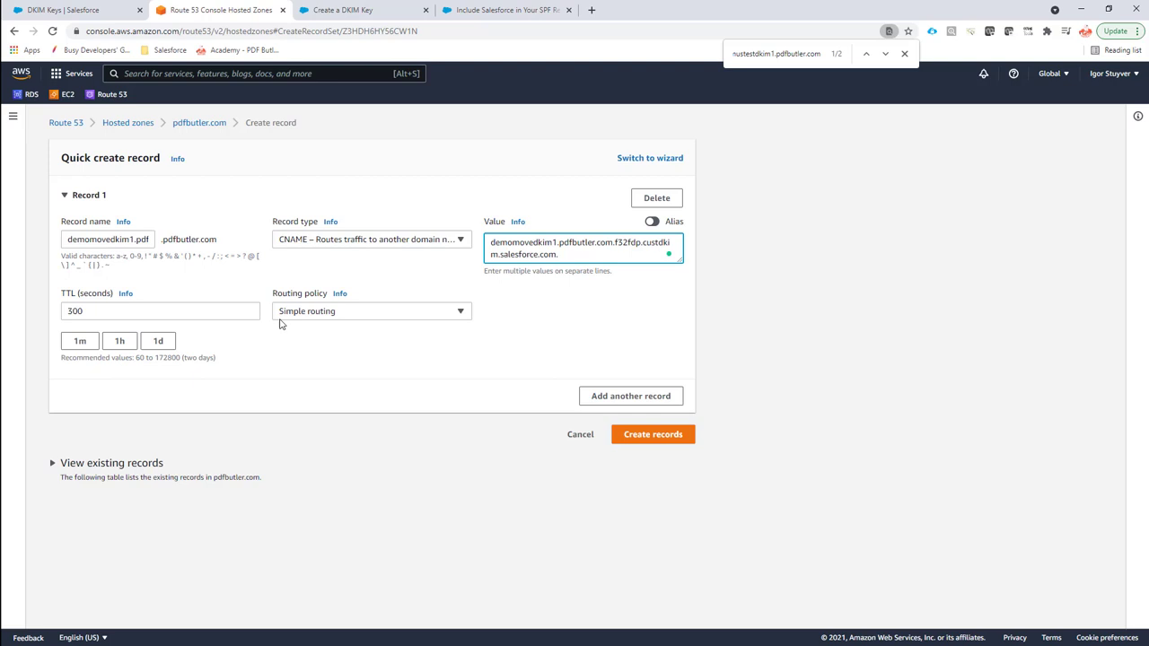
mouse_move(304, 319)
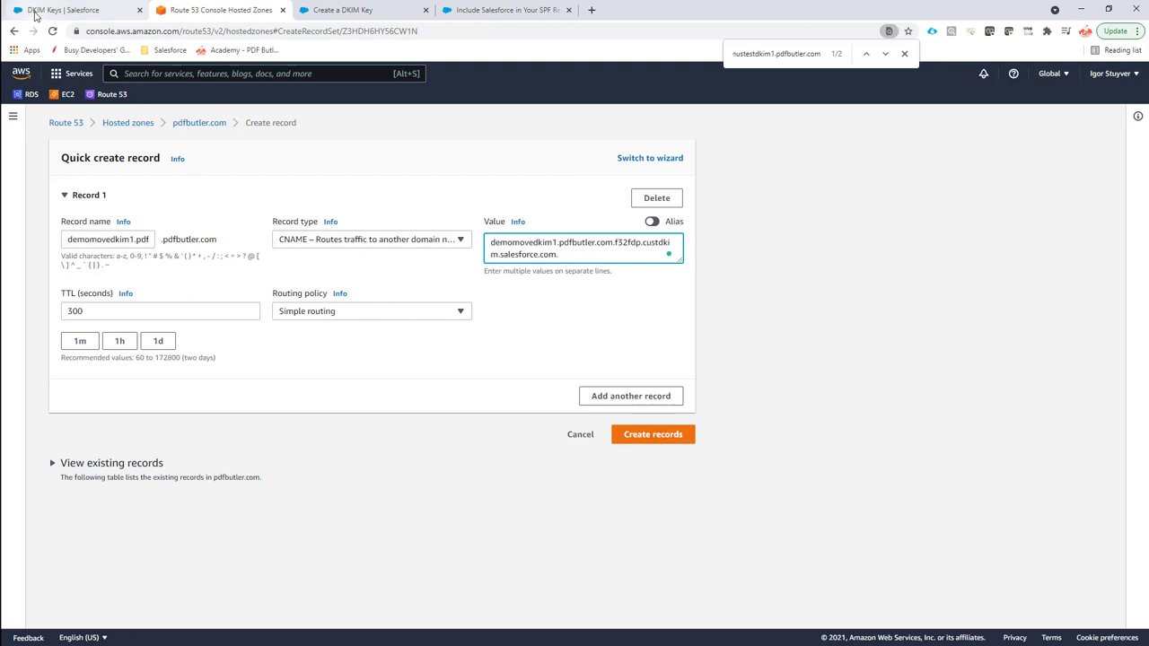
left_click(68, 10)
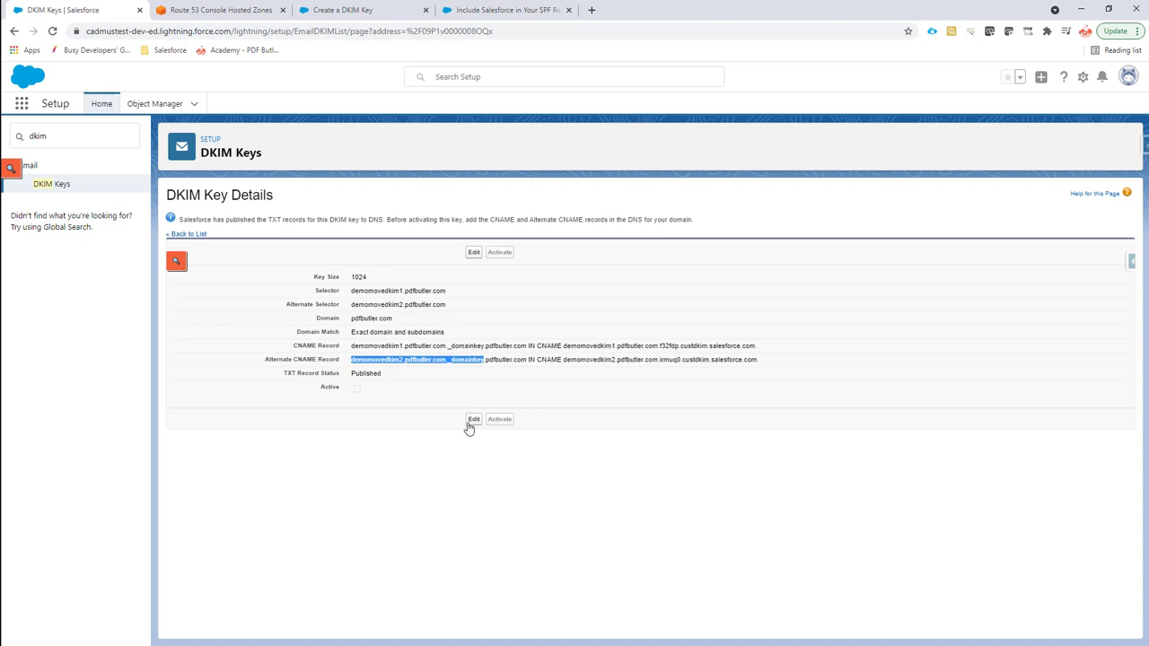
mouse_move(506, 420)
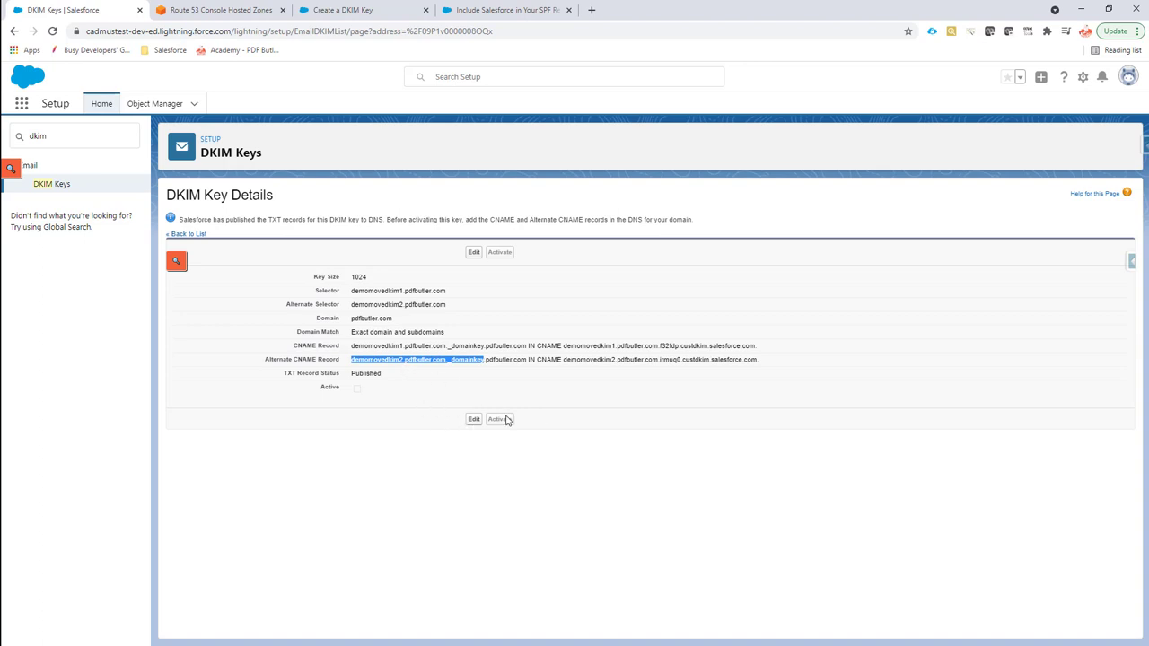
mouse_move(359, 397)
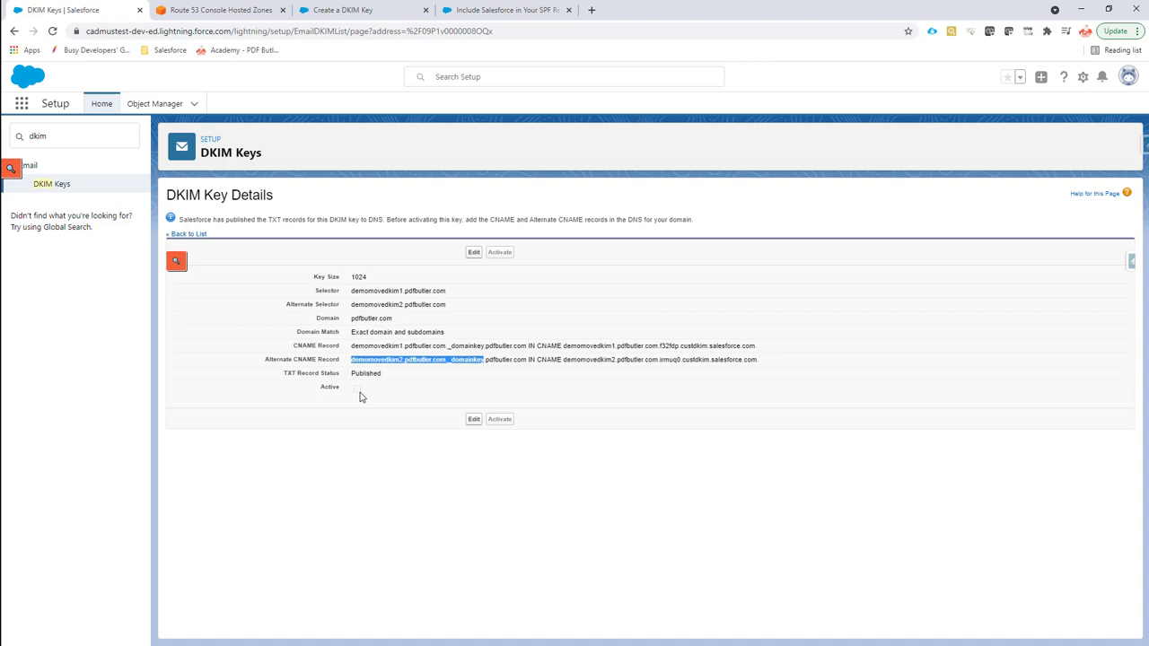
mouse_move(388, 386)
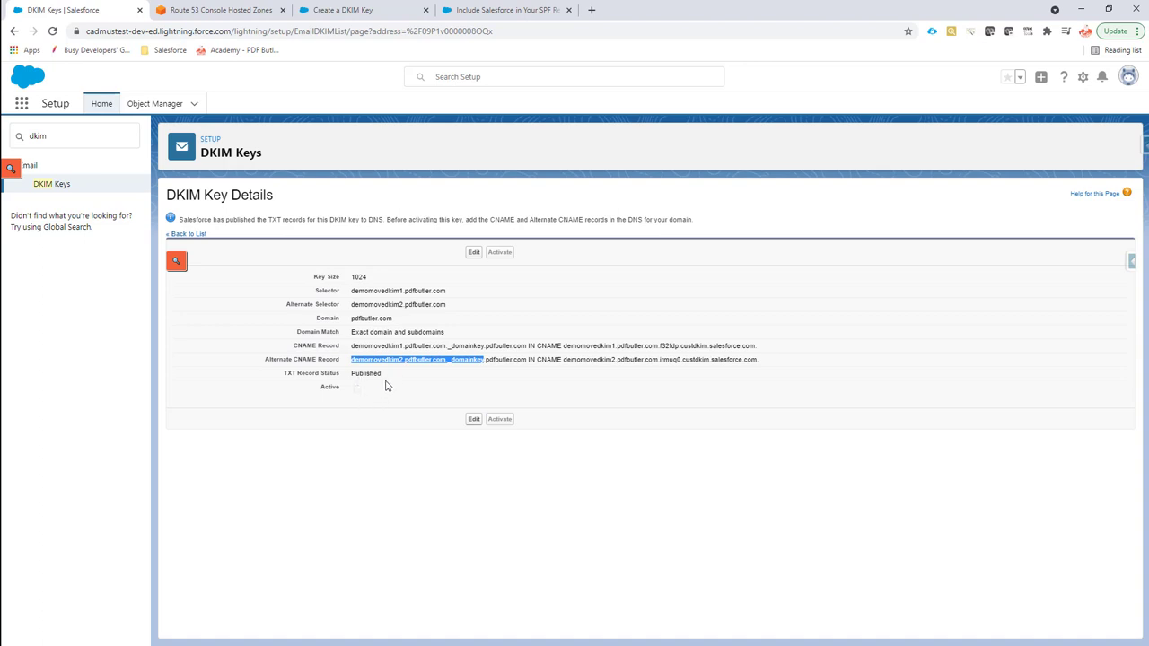
mouse_move(288, 341)
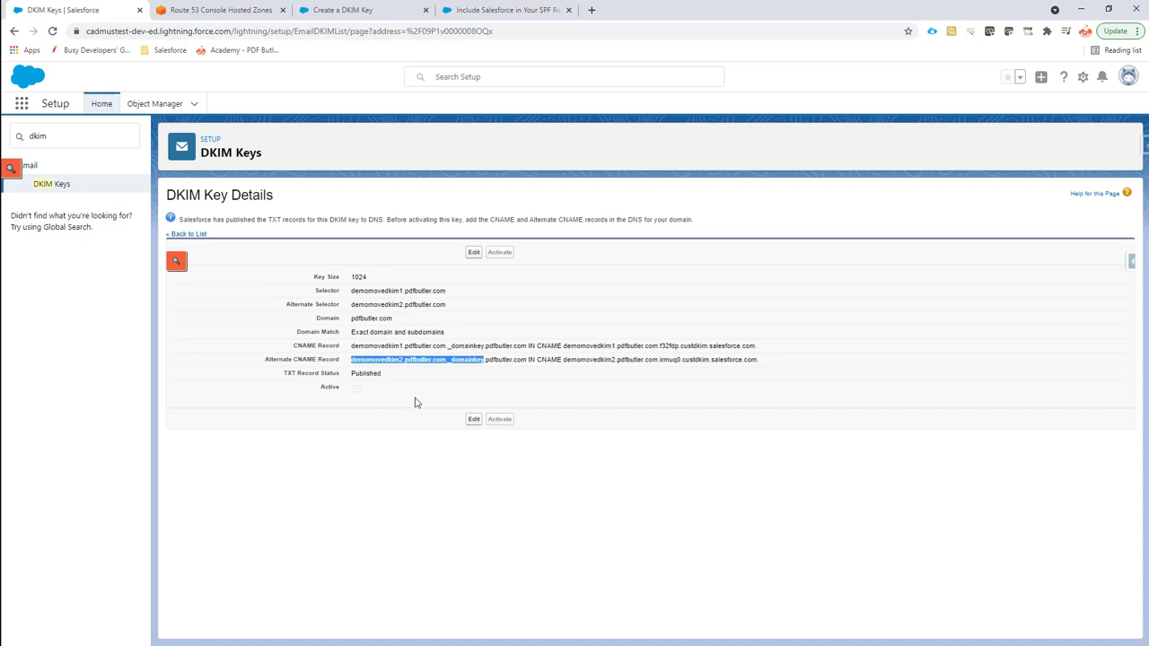
mouse_move(499, 420)
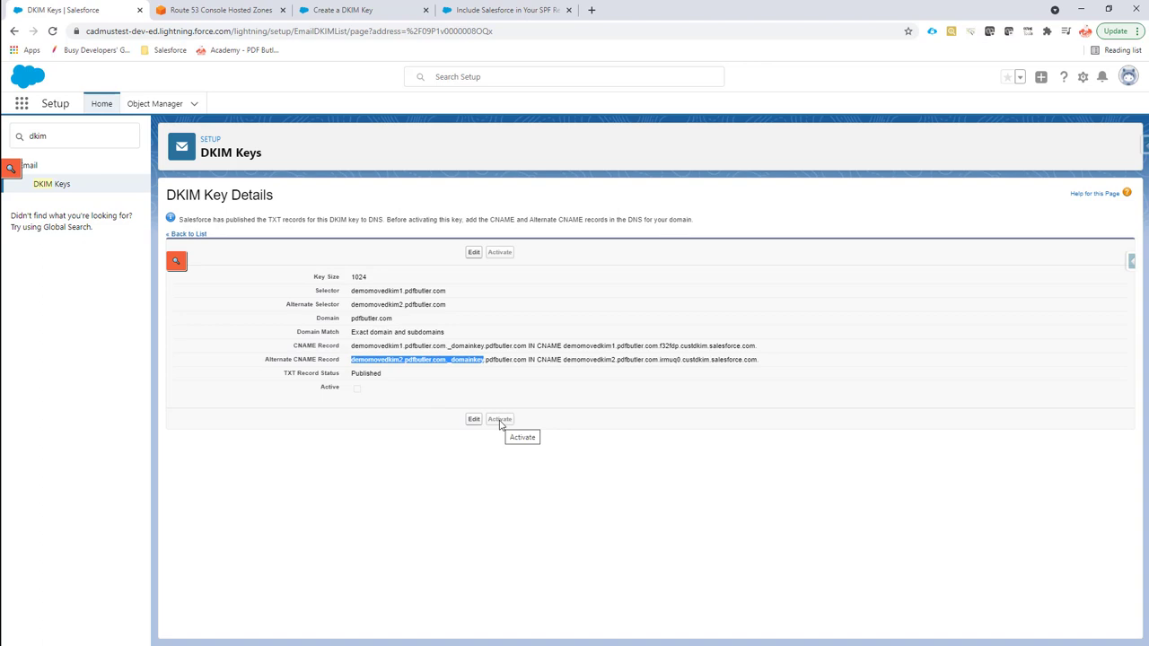
mouse_move(249, 298)
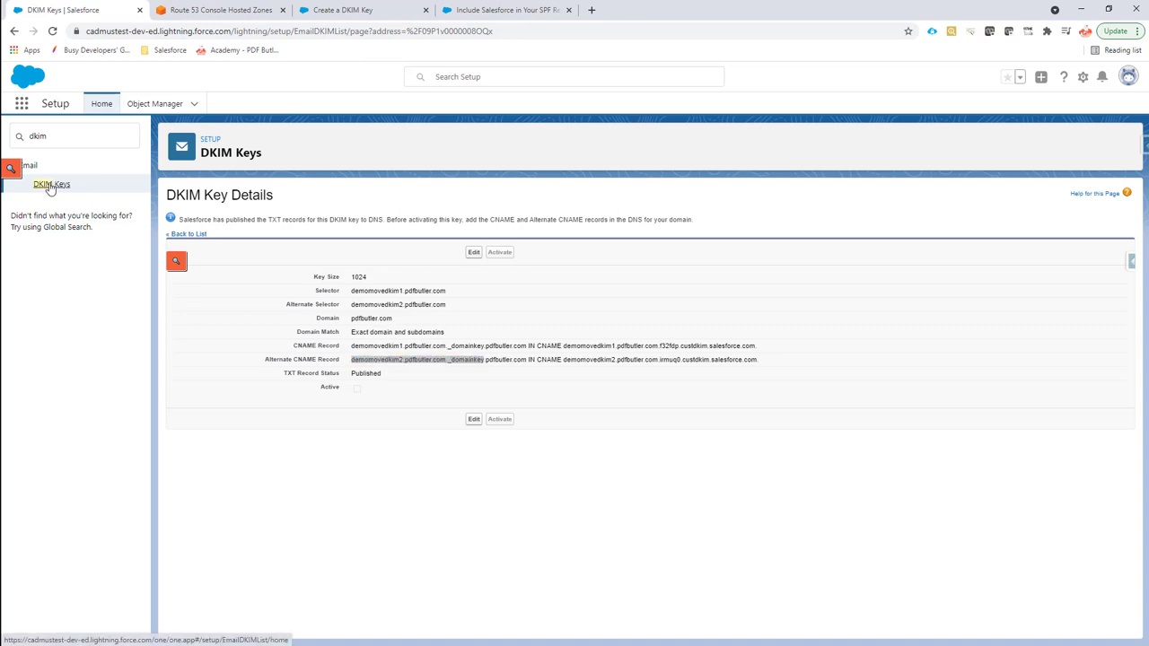
- Go back from the key details to the Manage DKIM Keys list
left_click(187, 233)
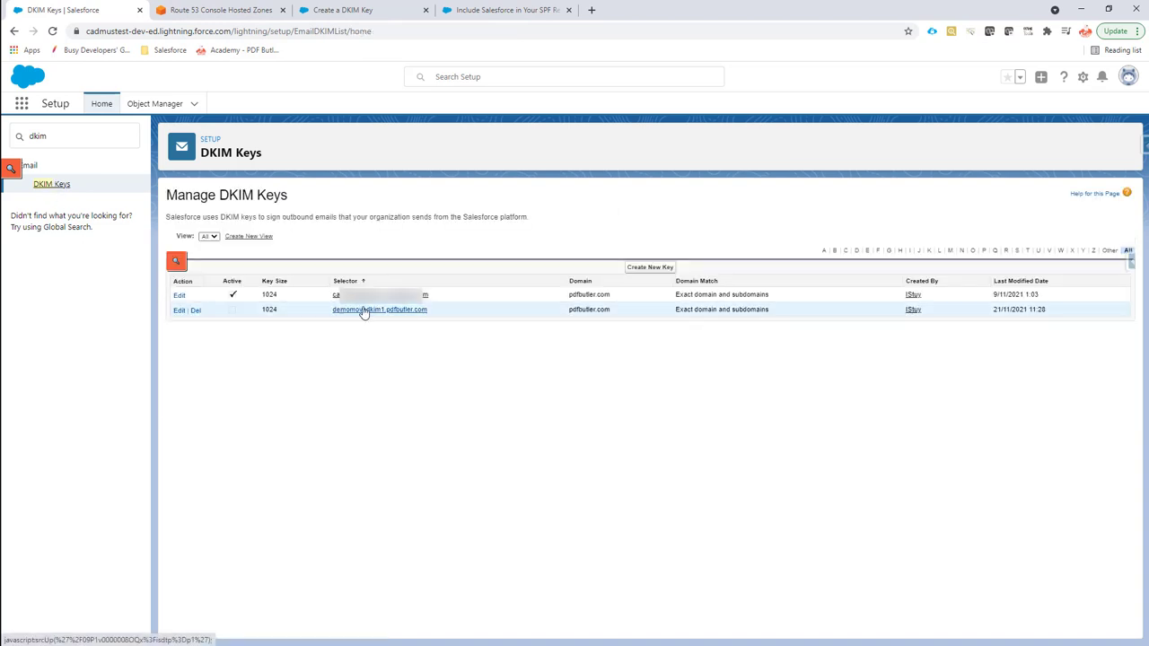
- Confirm demomovedkim1 is active with TXT records published, then switch to the SPF help article
left_click(379, 309)
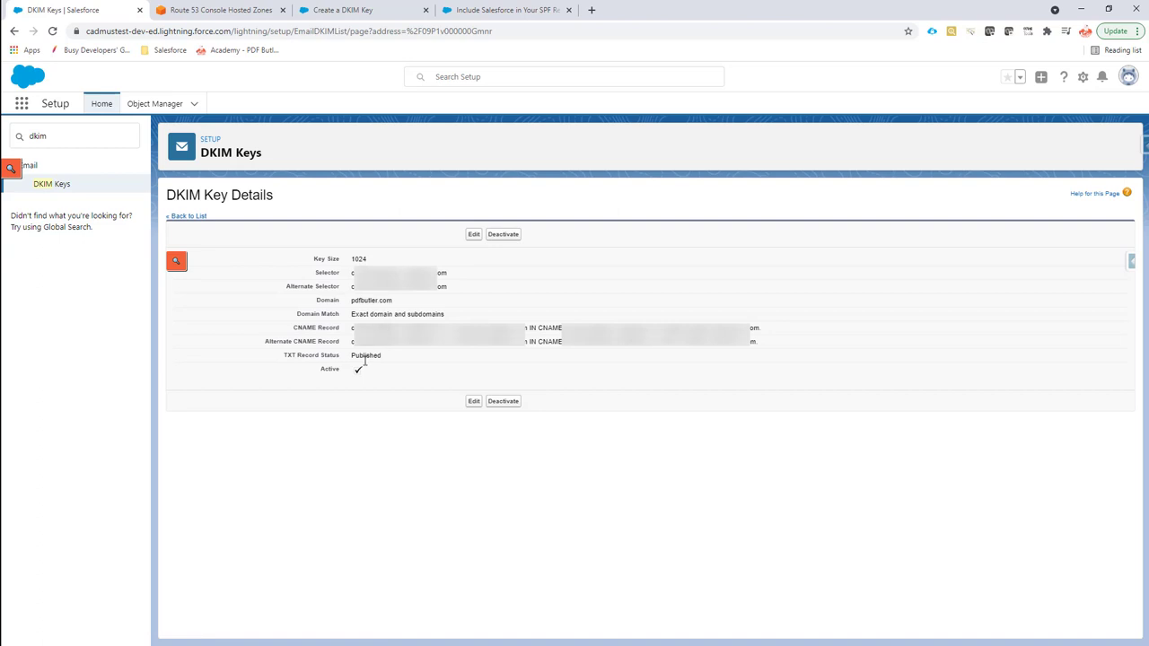
double_click(366, 355)
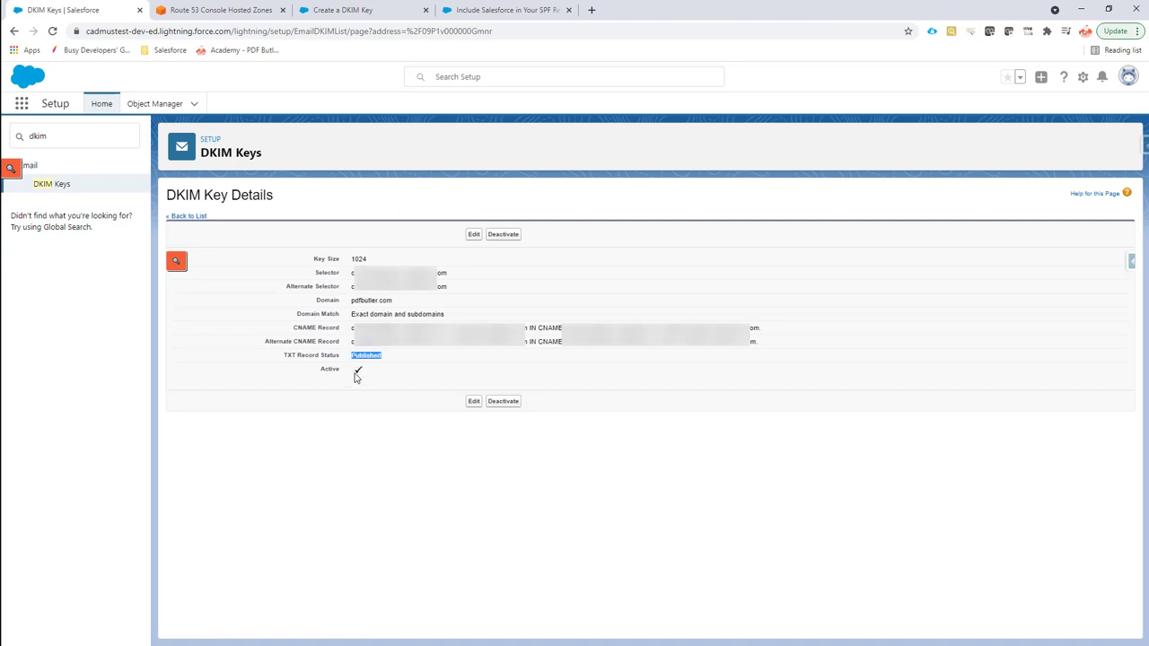
mouse_move(358, 372)
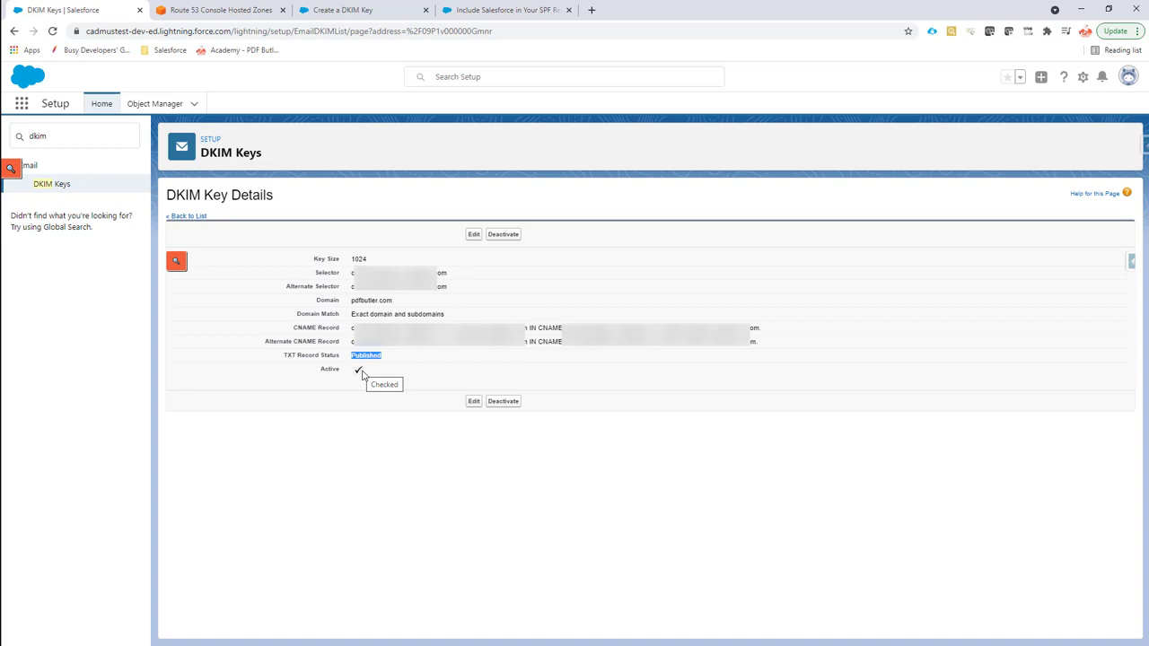
mouse_move(255, 359)
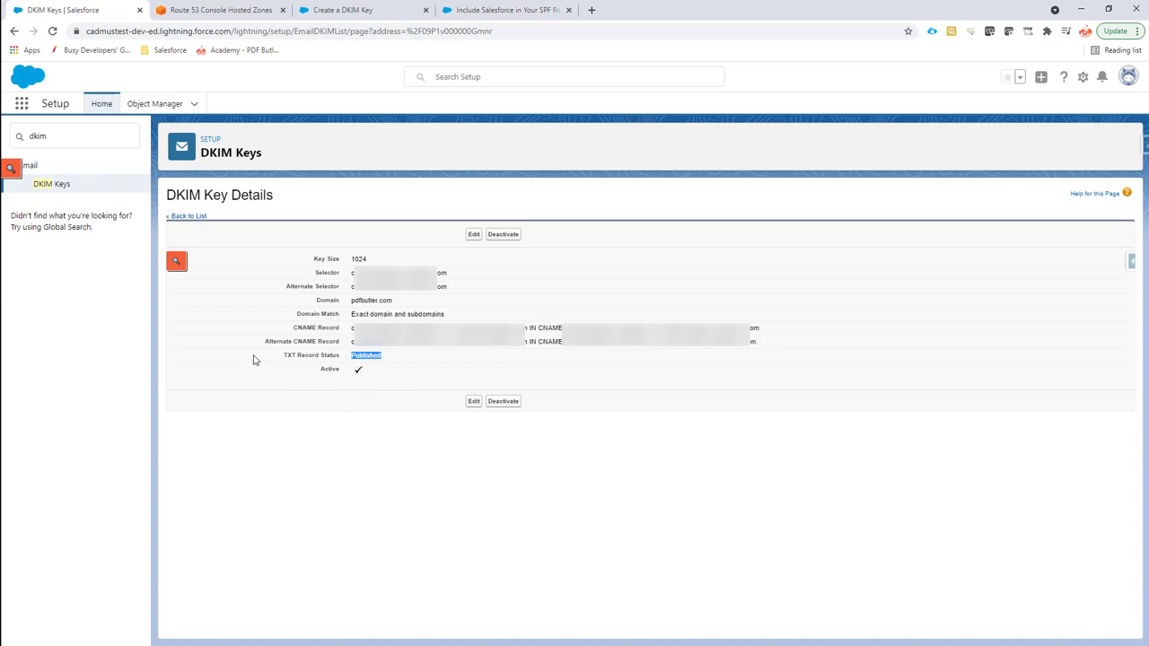
mouse_move(338, 293)
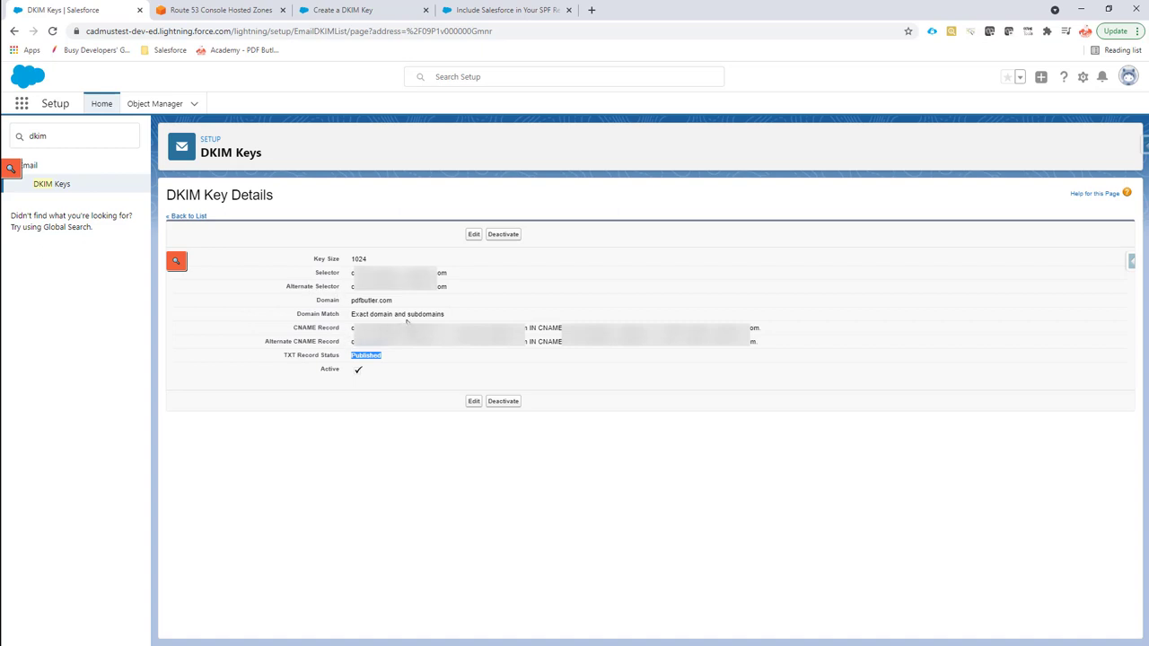
mouse_move(352, 301)
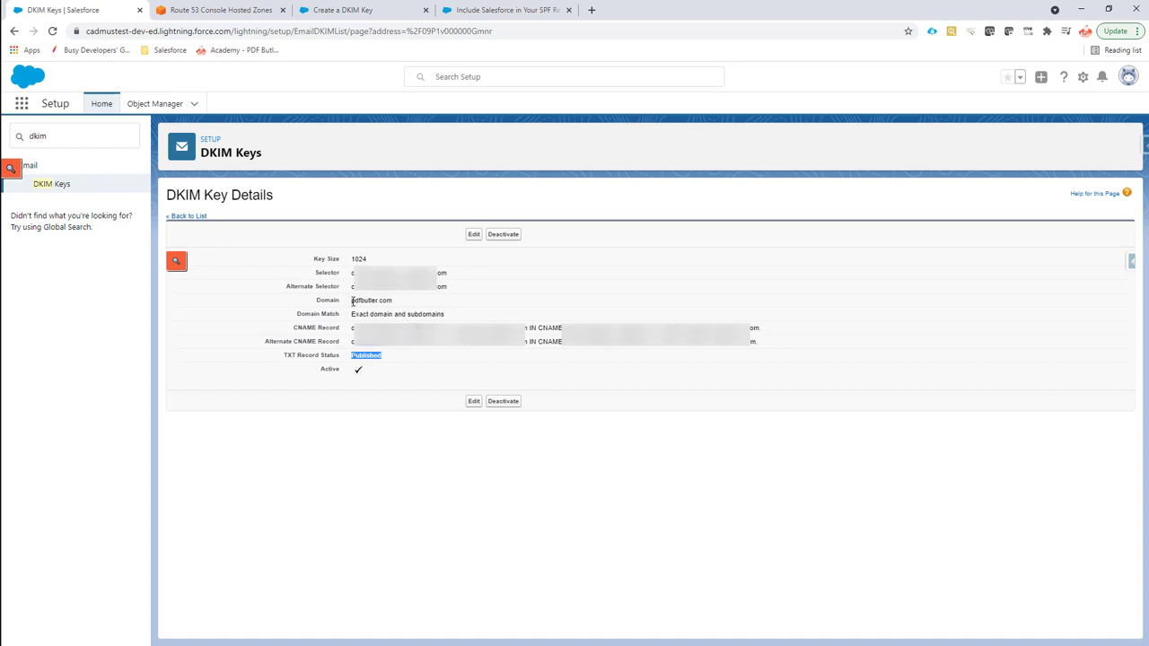
mouse_move(348, 300)
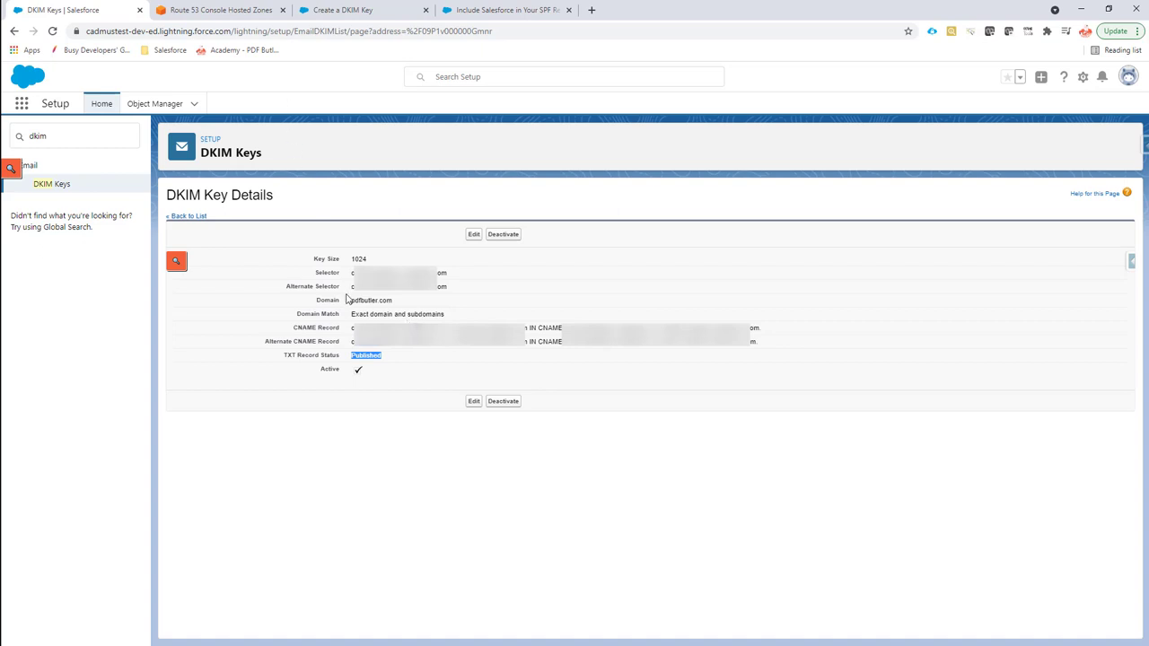
mouse_move(406, 185)
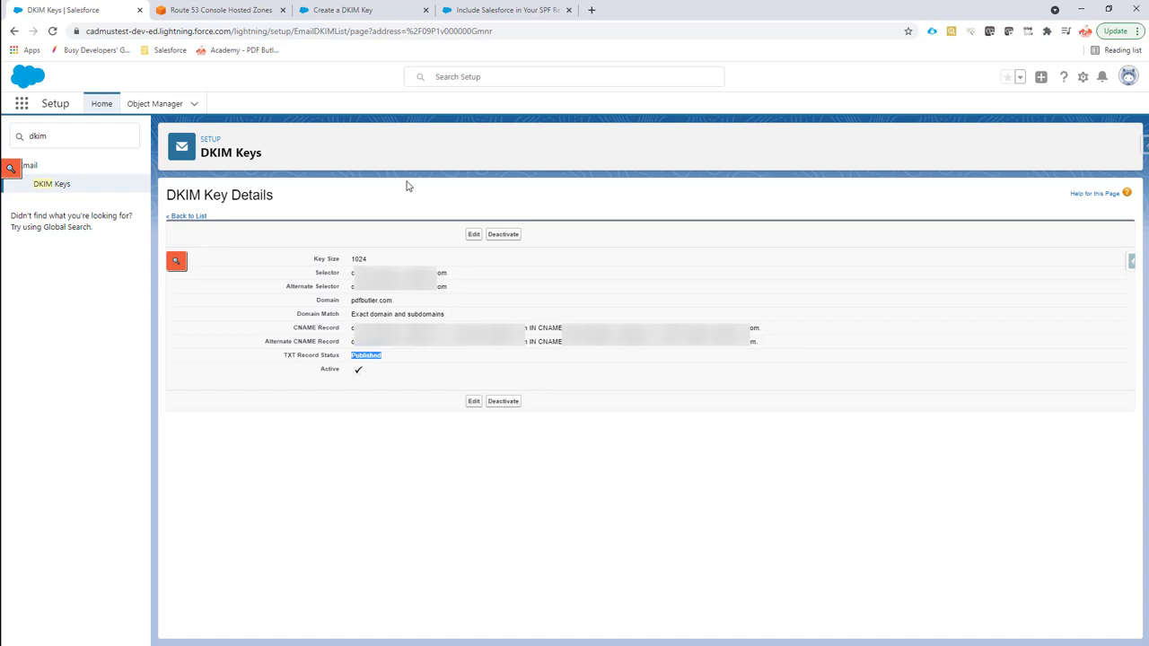
left_click(503, 11)
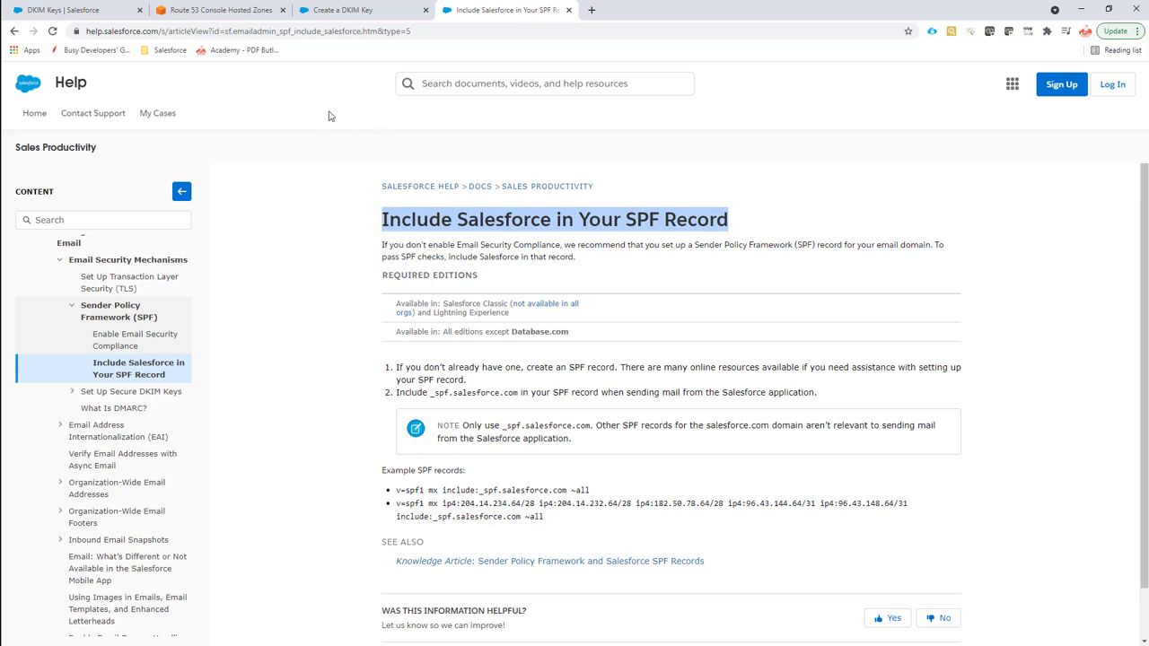
mouse_move(219, 11)
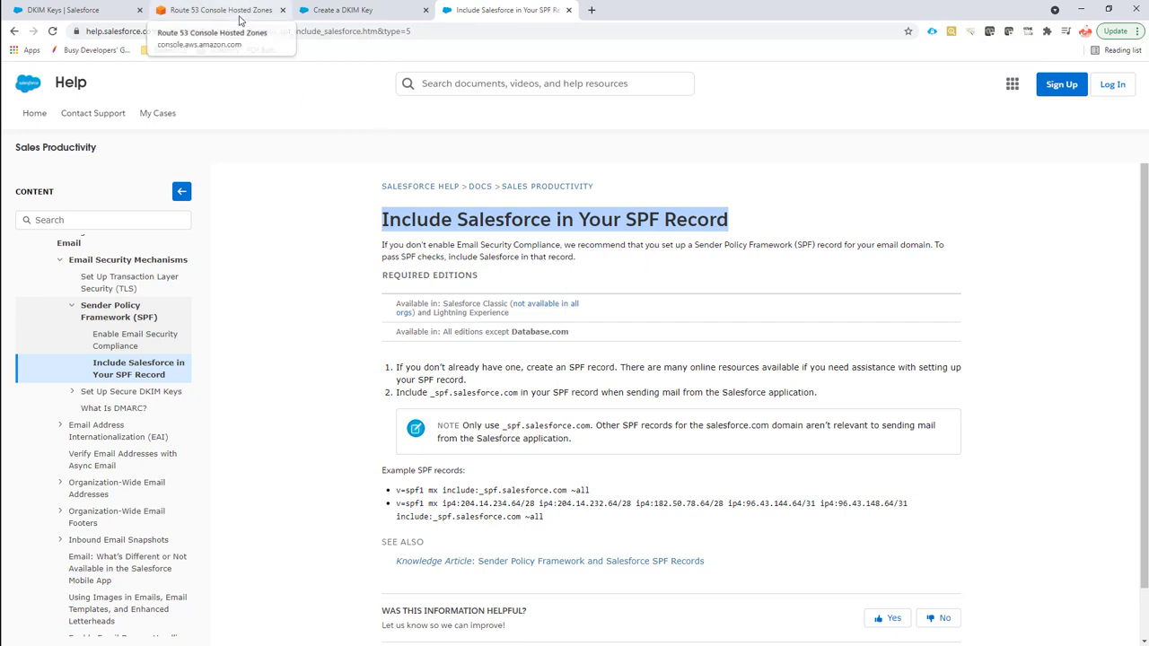
- Return to the pdfbutler.com records list in Route 53 and start a new record for SPF
left_click(219, 10)
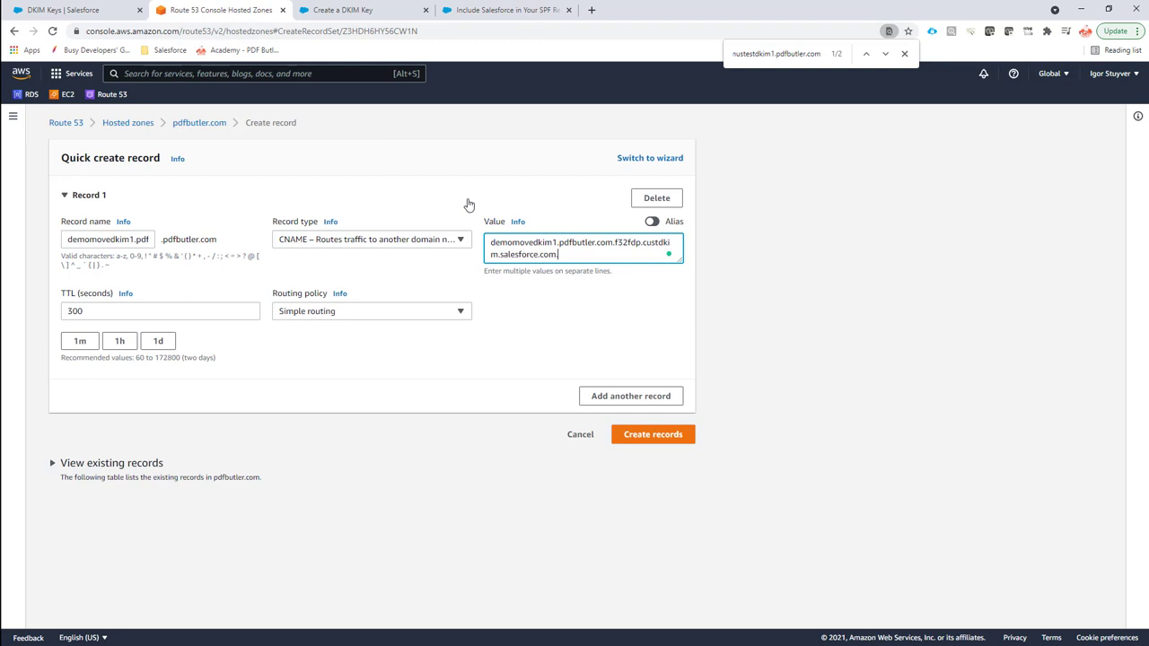
left_click(653, 432)
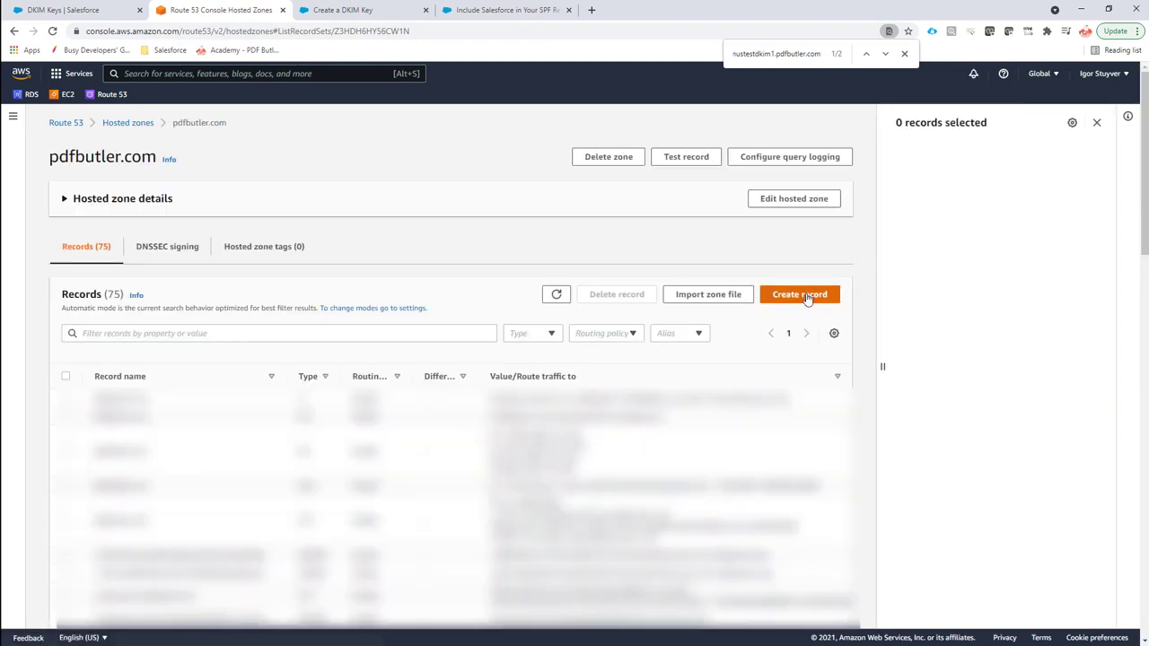
left_click(799, 295)
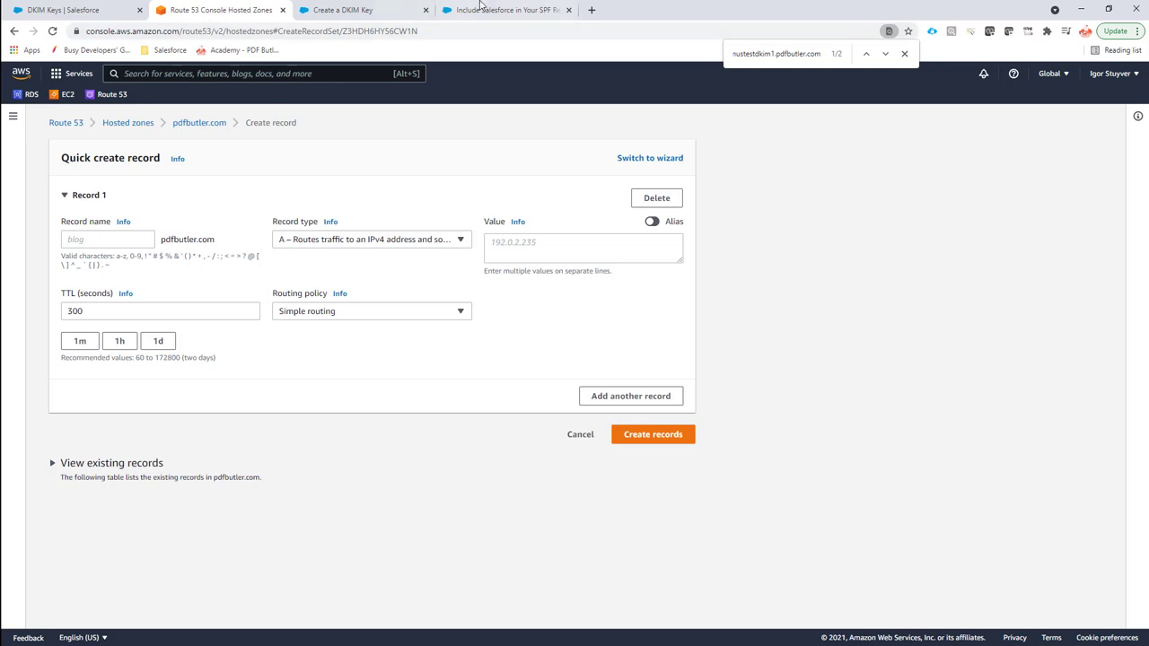
- Name the new Route 53 record sfdcspf and make it a TXT record, checking the SPF example for reference
left_click(503, 11)
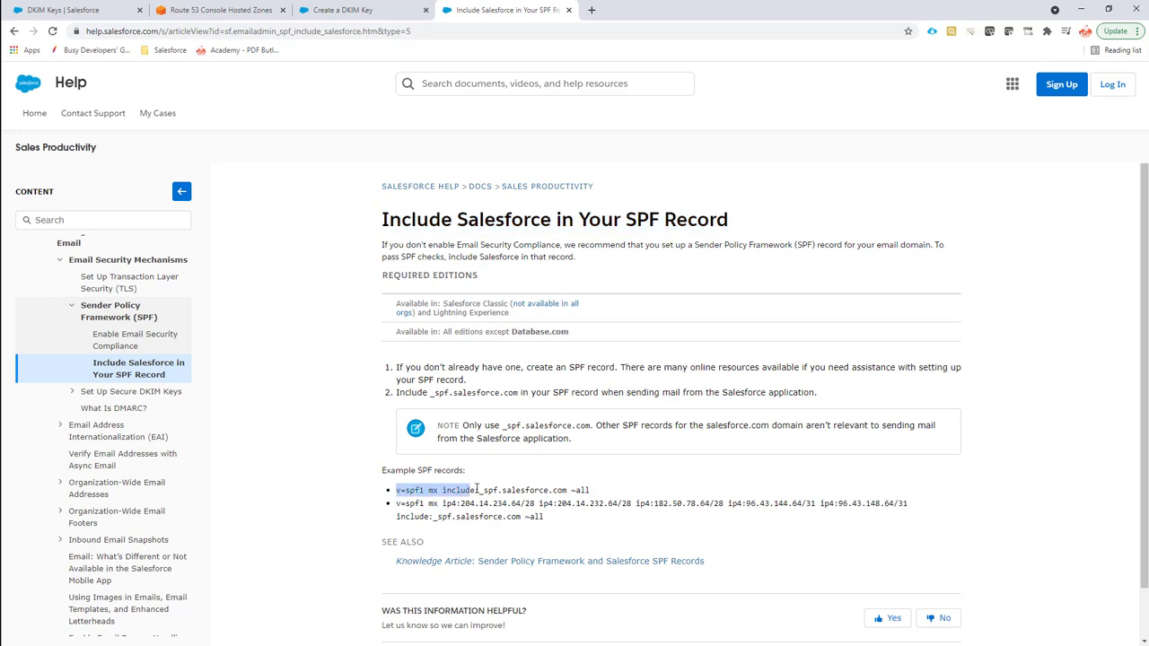
left_click(219, 11)
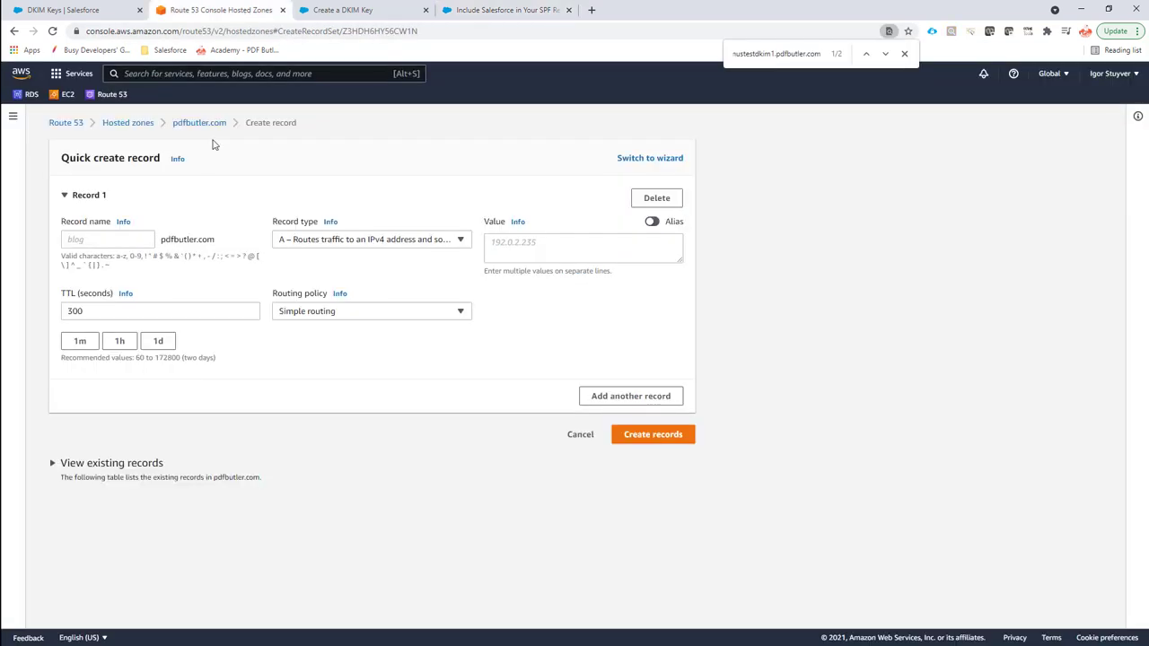
left_click(108, 239)
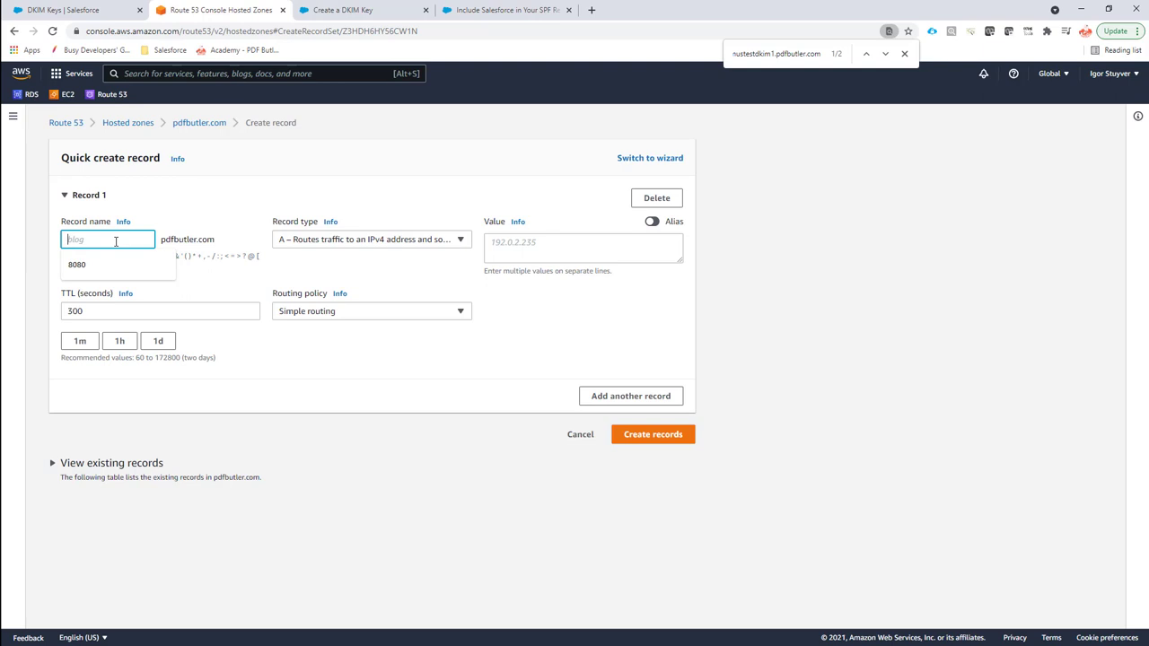
type("sfdcspf")
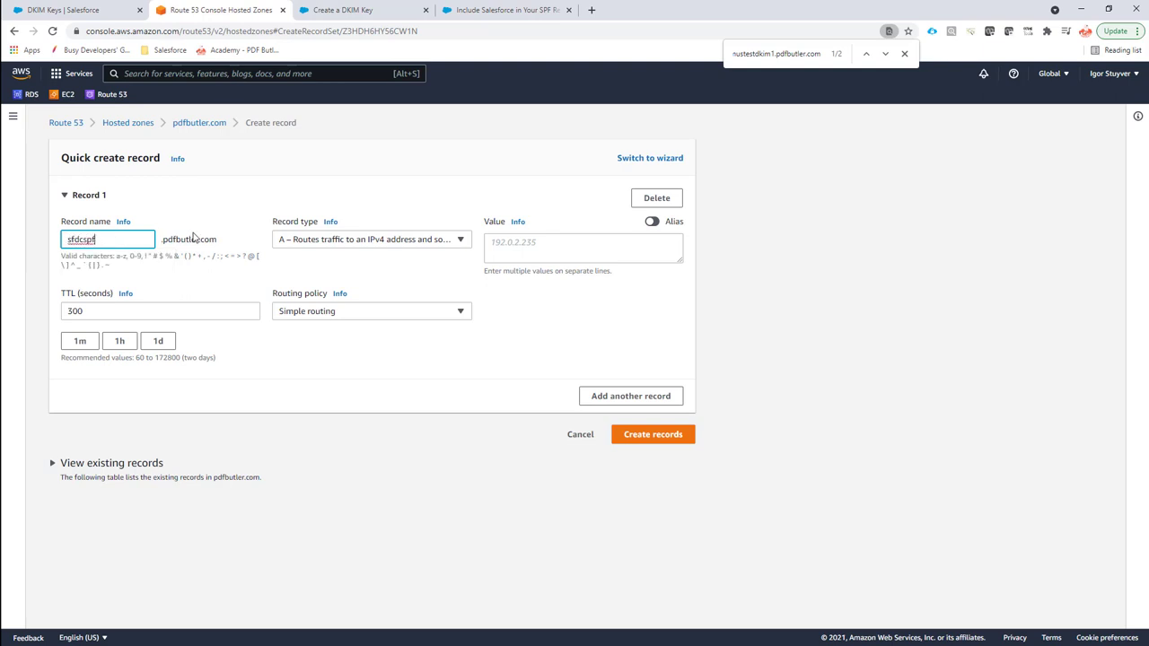
left_click(370, 239)
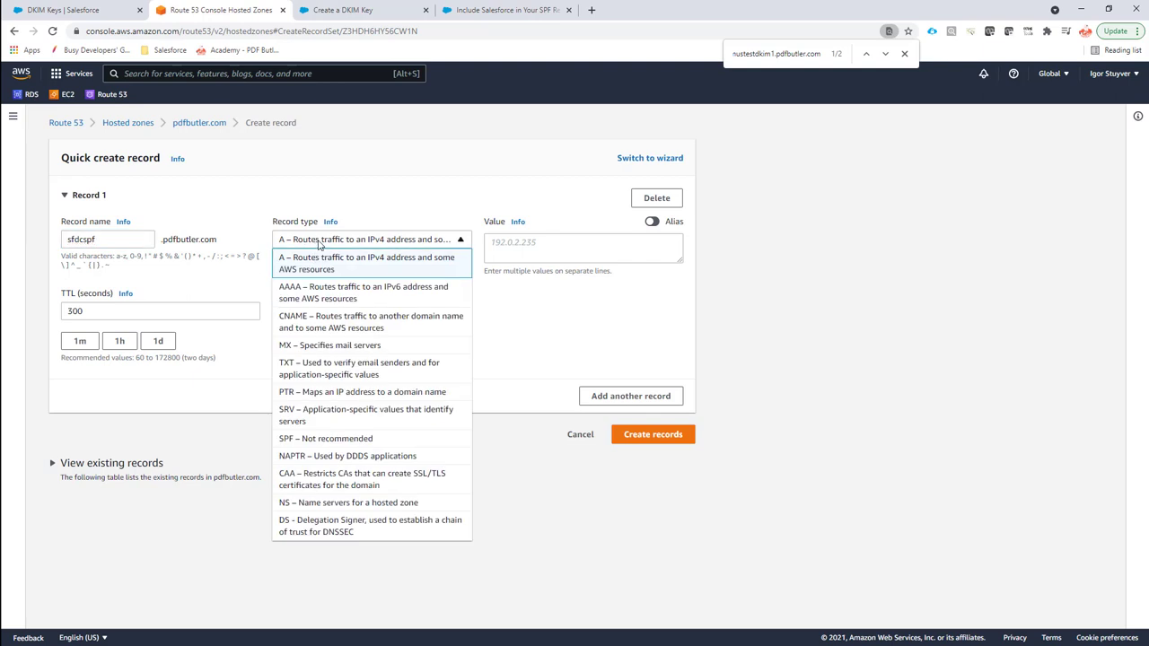
mouse_move(312, 368)
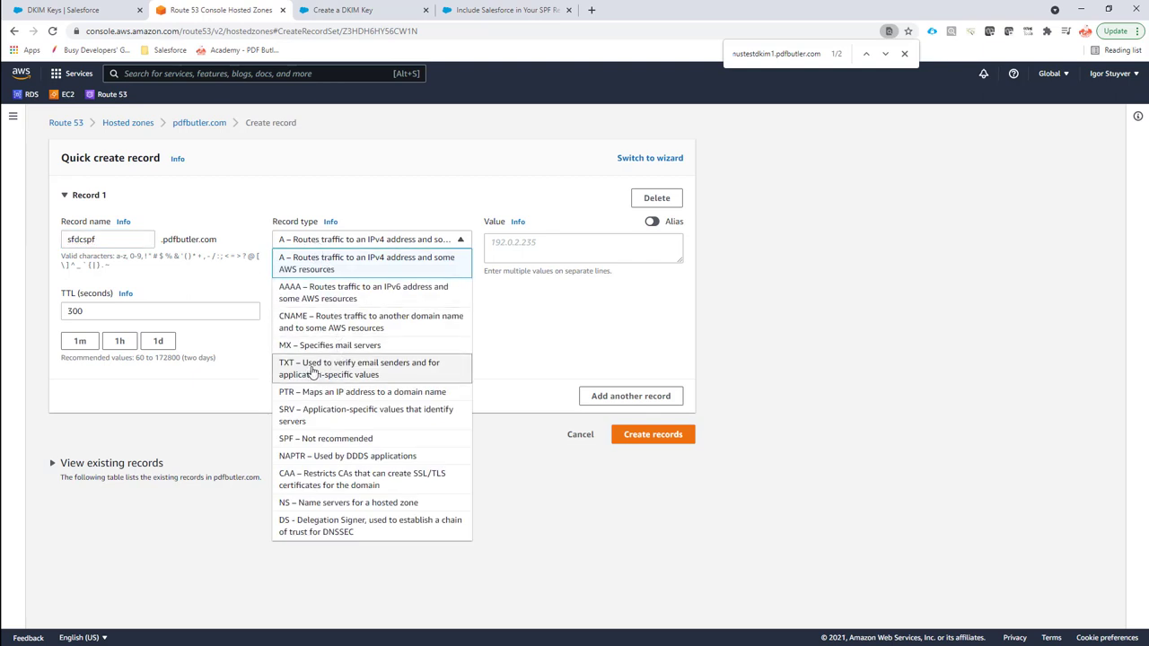
left_click(359, 368)
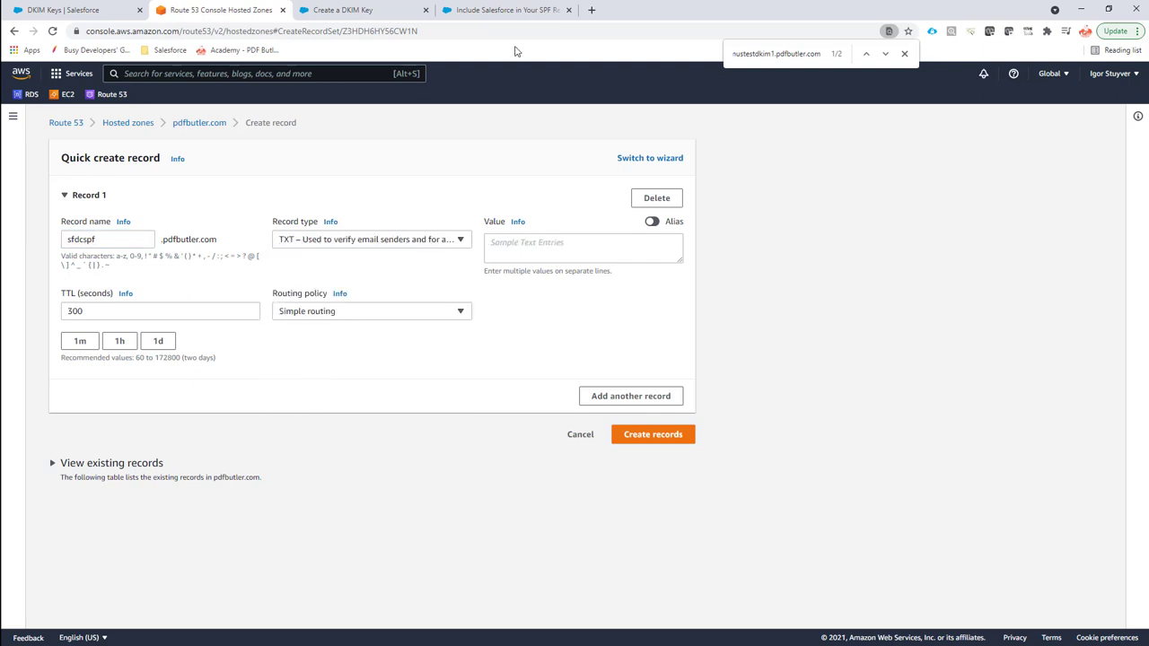
left_click(506, 11)
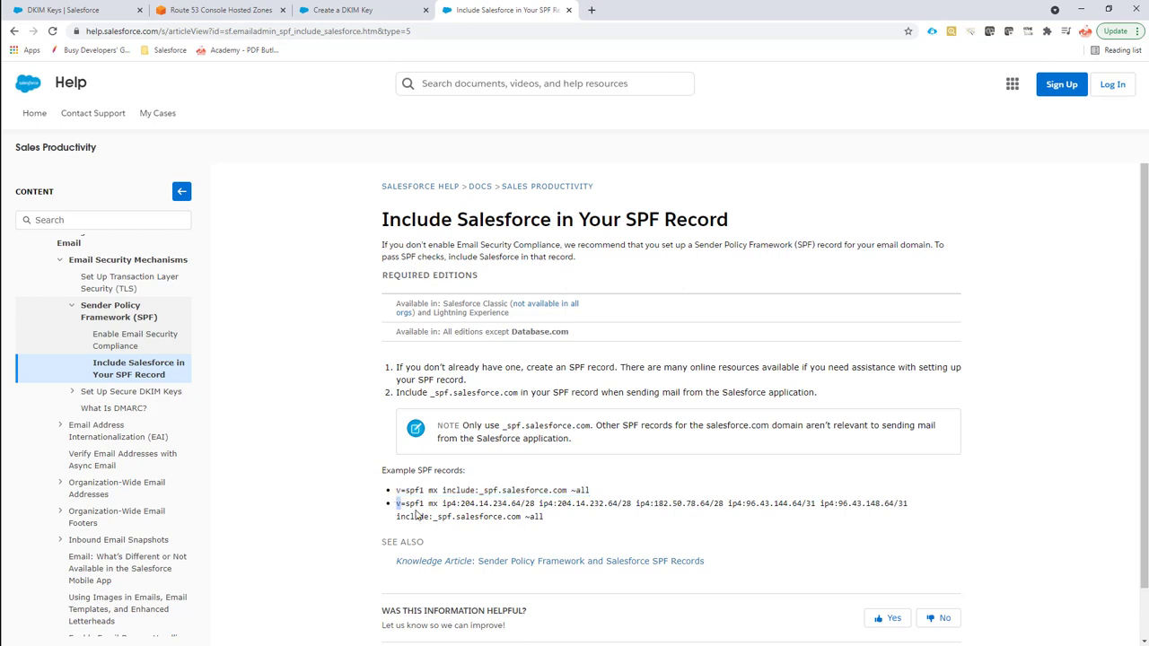
- Fill the record value with "v=spf1 mx include:_spf.salesforce.com ~all" copied from the help article
left_click_drag(395, 503, 542, 517)
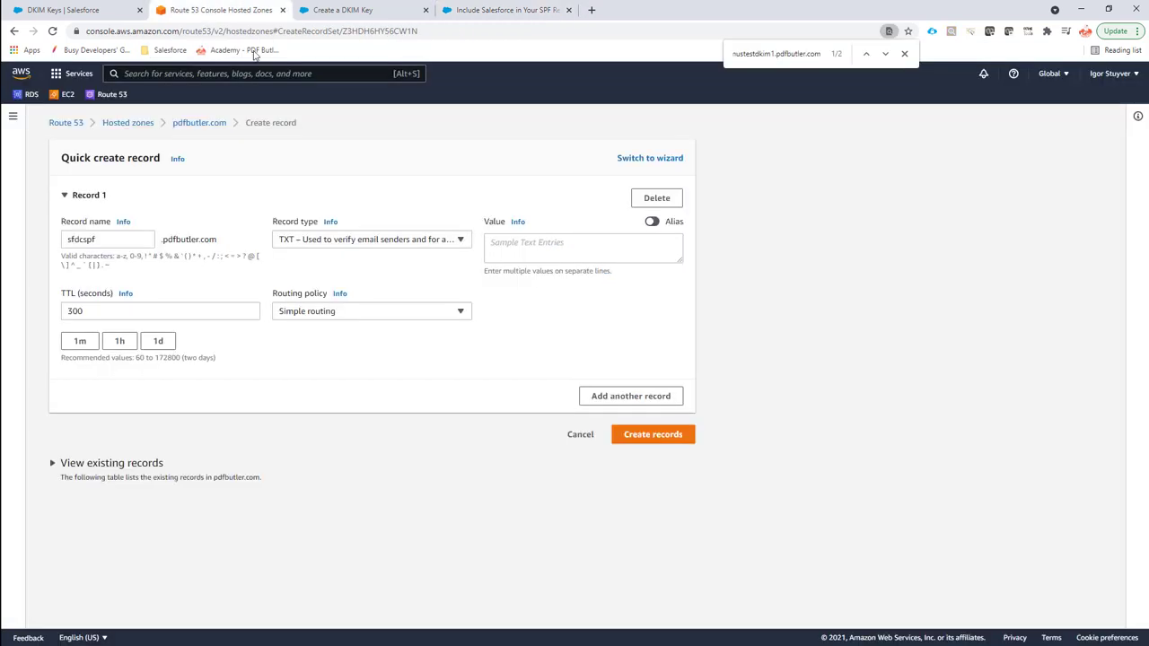
type("v=spf1 mx include:_spf.salesforce.com ~all")
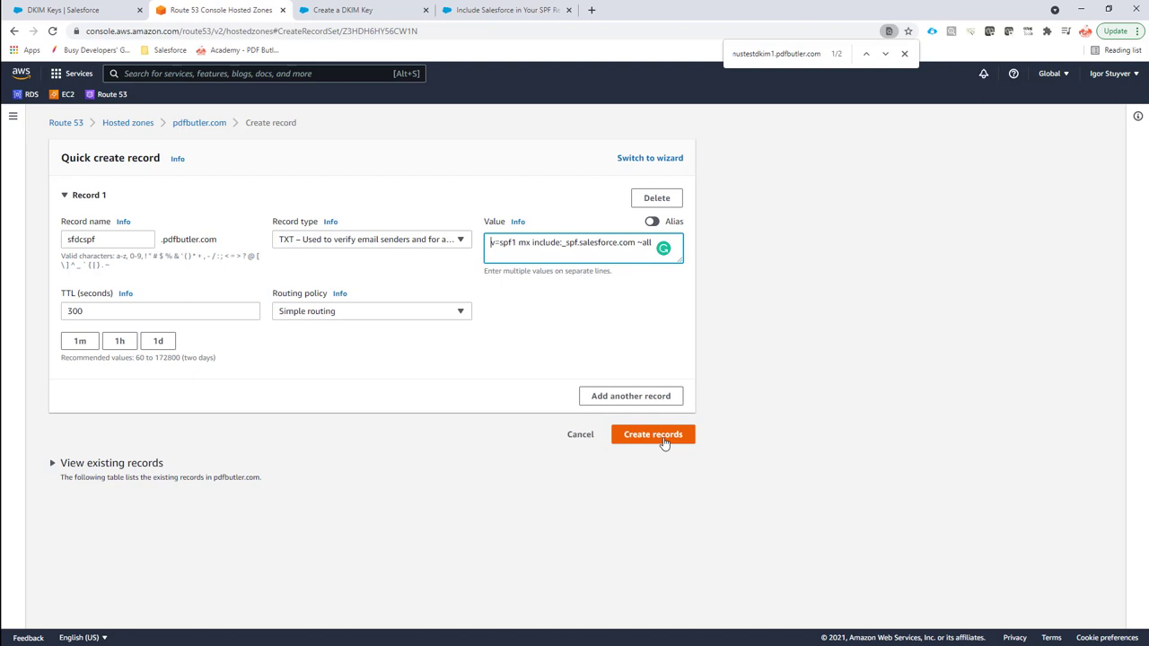
mouse_move(667, 449)
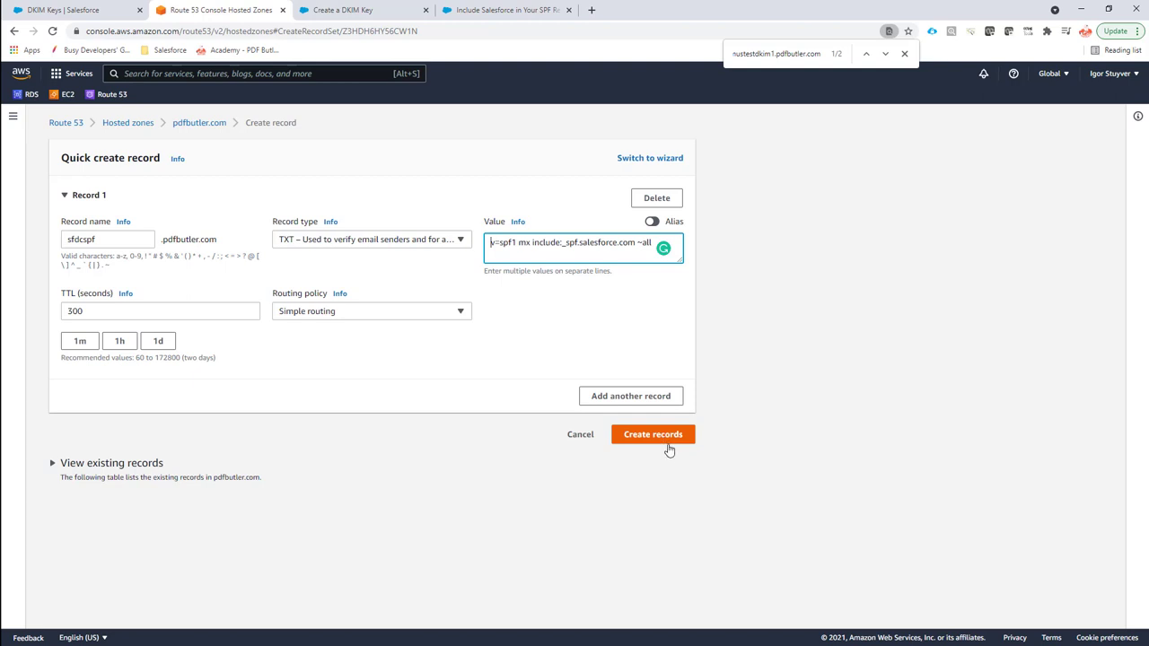